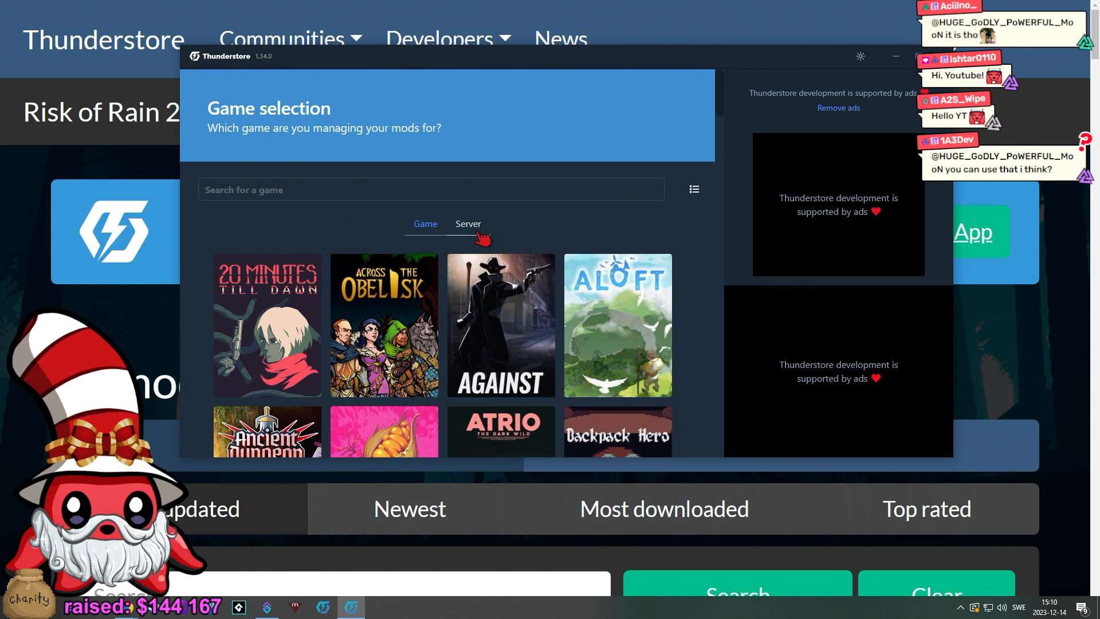
# Step: Search the games for 'lethal' and select Lethal Company
pyautogui.click(430, 190)
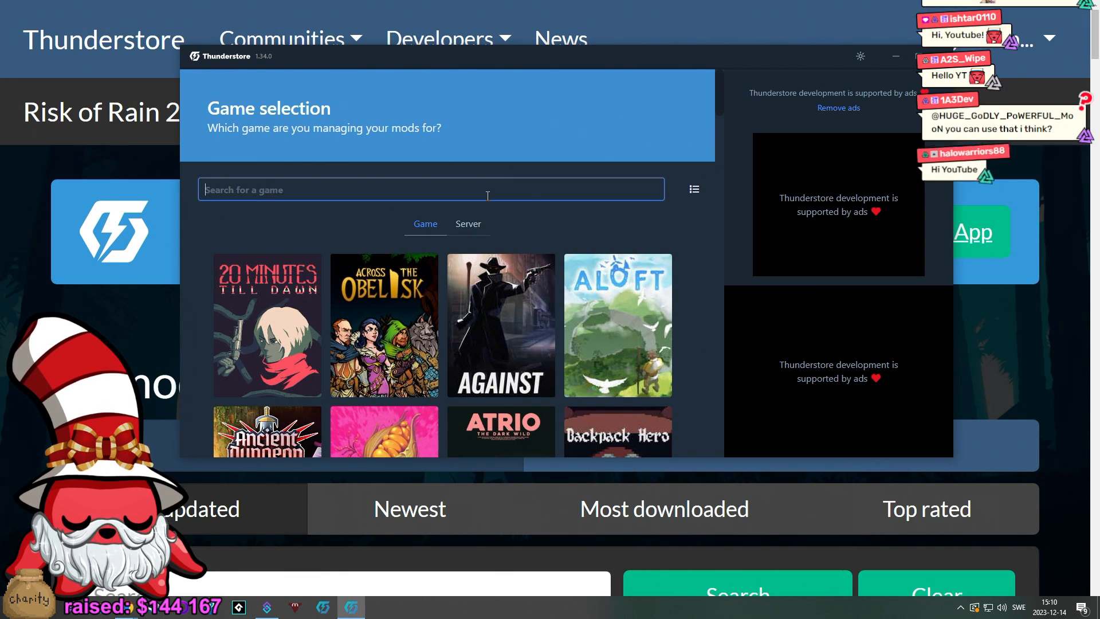
pyautogui.write('lethal')
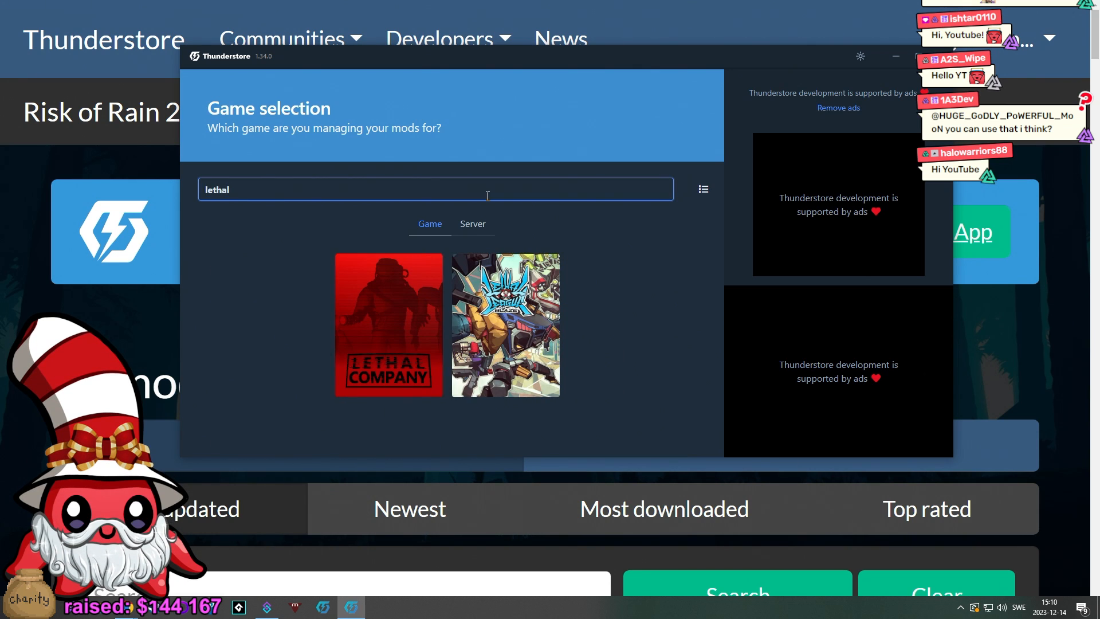
pyautogui.moveTo(389, 325)
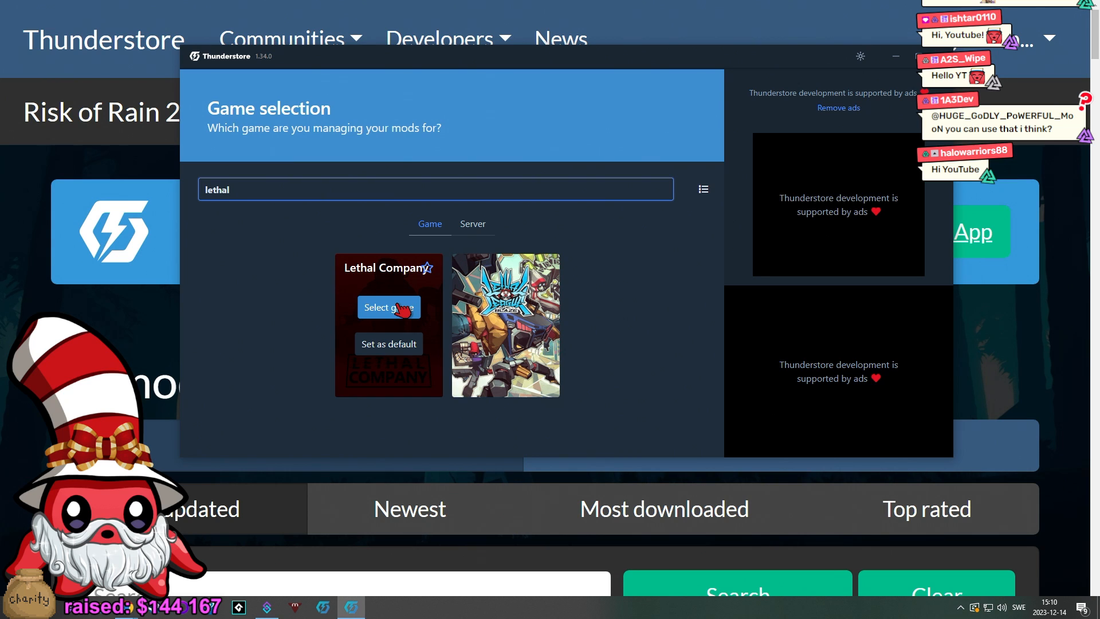
pyautogui.click(388, 307)
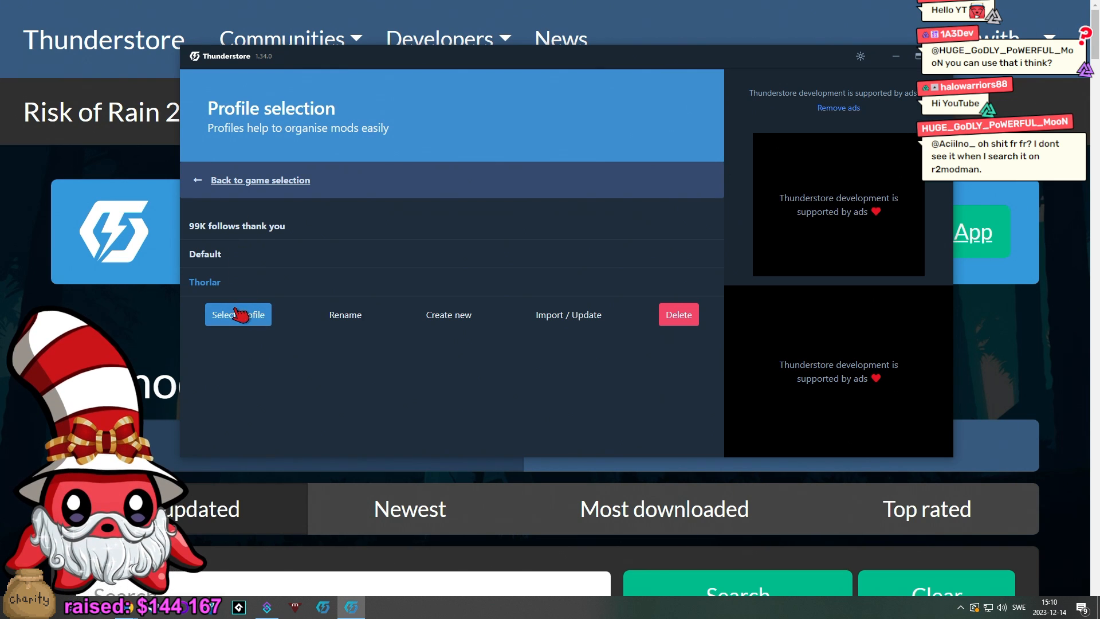
pyautogui.moveTo(246, 267)
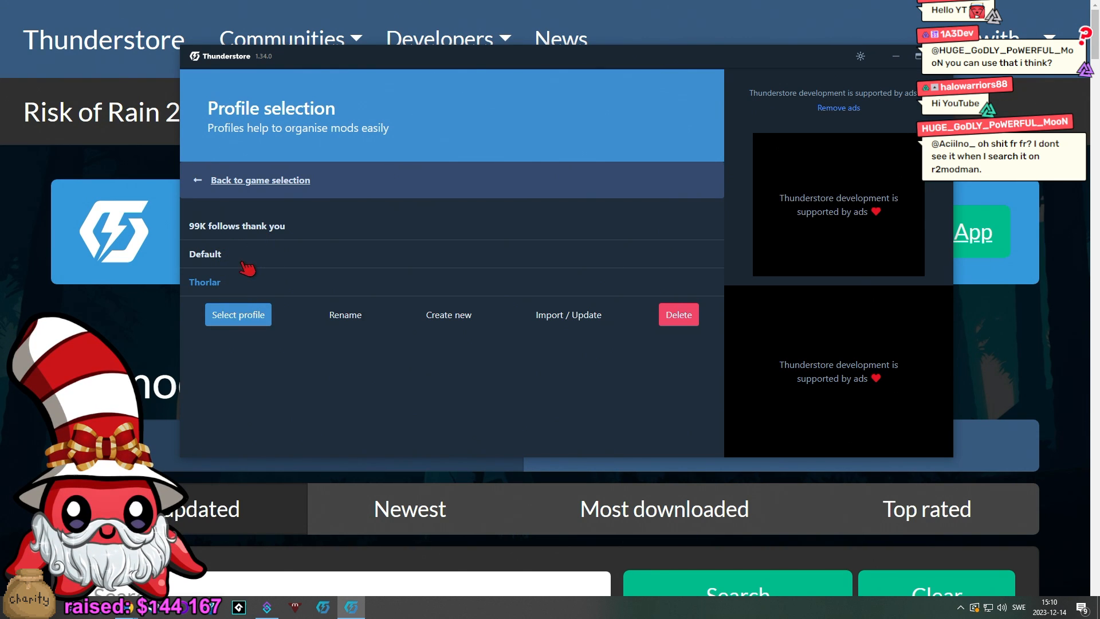
pyautogui.moveTo(222, 290)
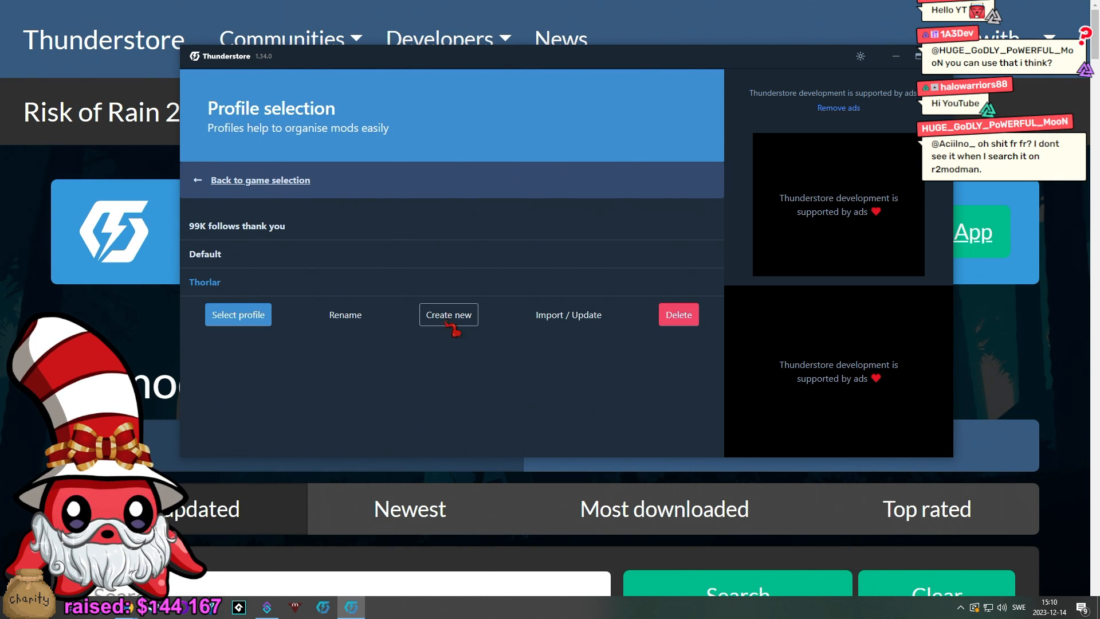
# Step: Create a profile named 'Youtube Tutorial' and load it
pyautogui.click(447, 314)
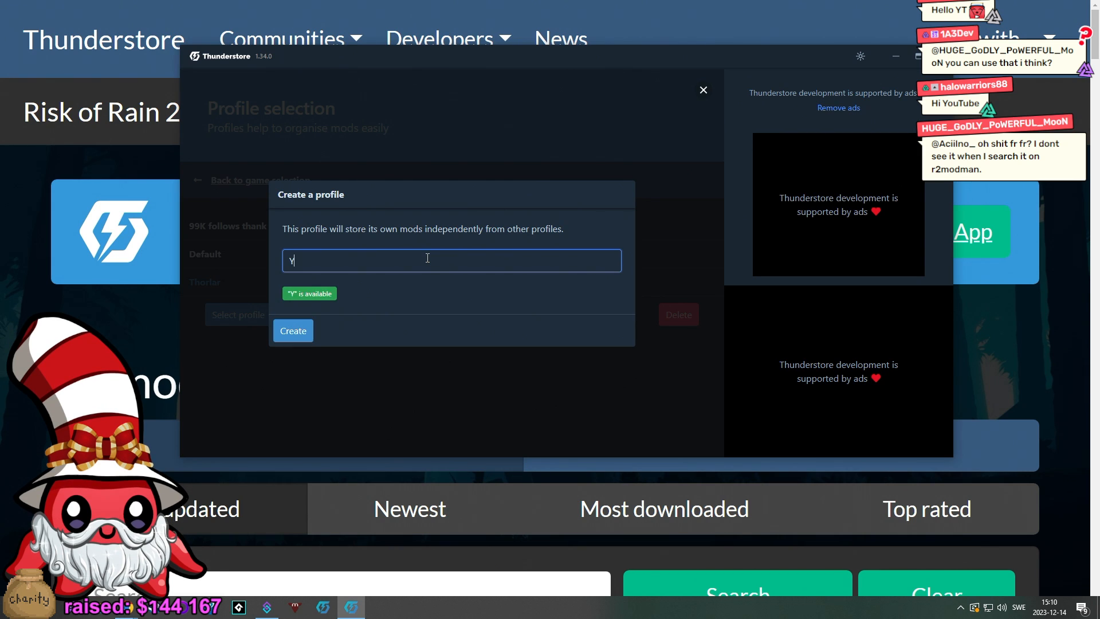
pyautogui.write('outube Tutorial')
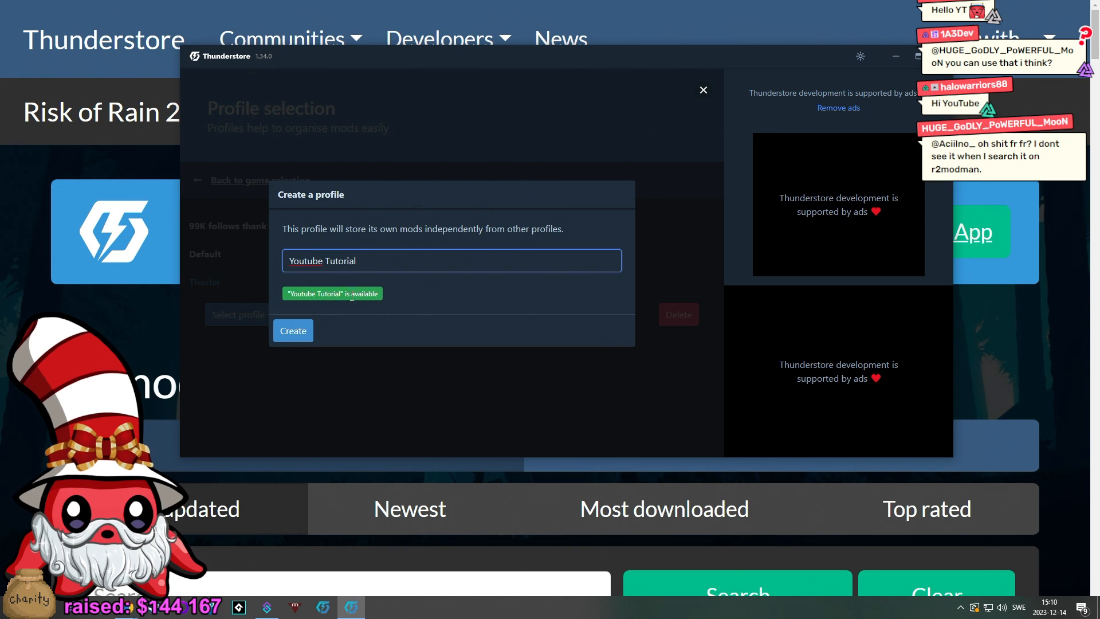
pyautogui.click(293, 331)
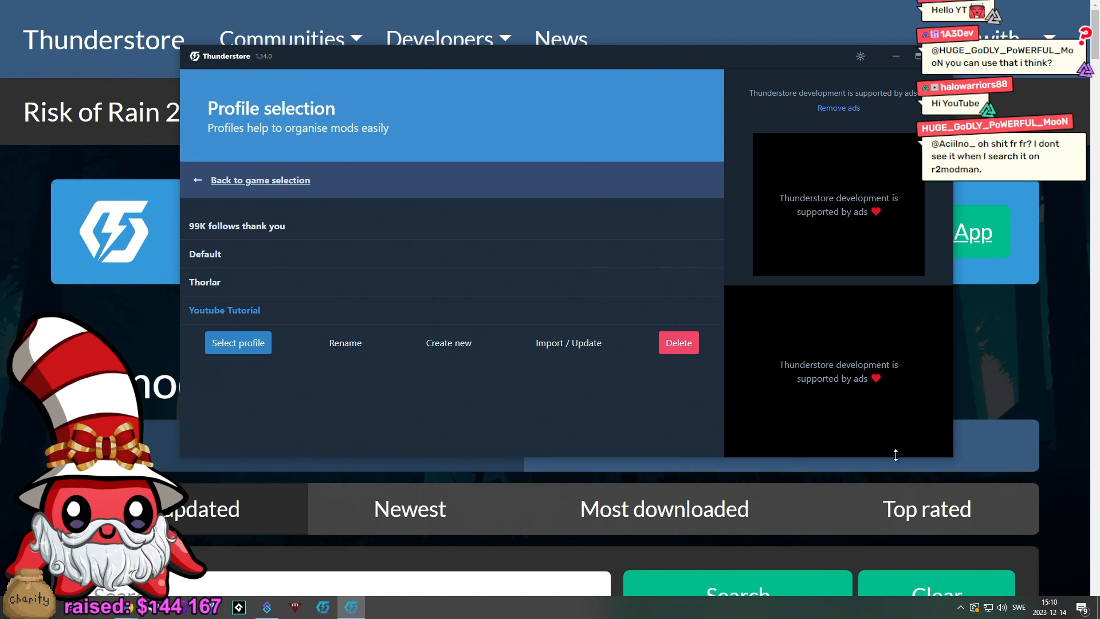
pyautogui.click(238, 343)
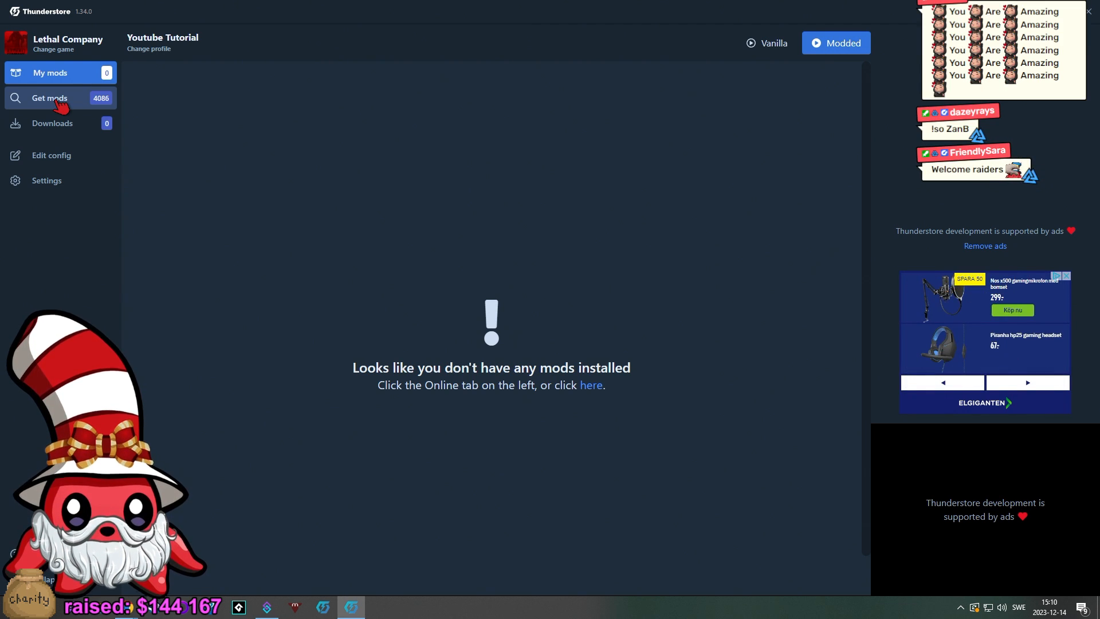
# Step: Browse the online mods and sort them by download count
pyautogui.click(50, 98)
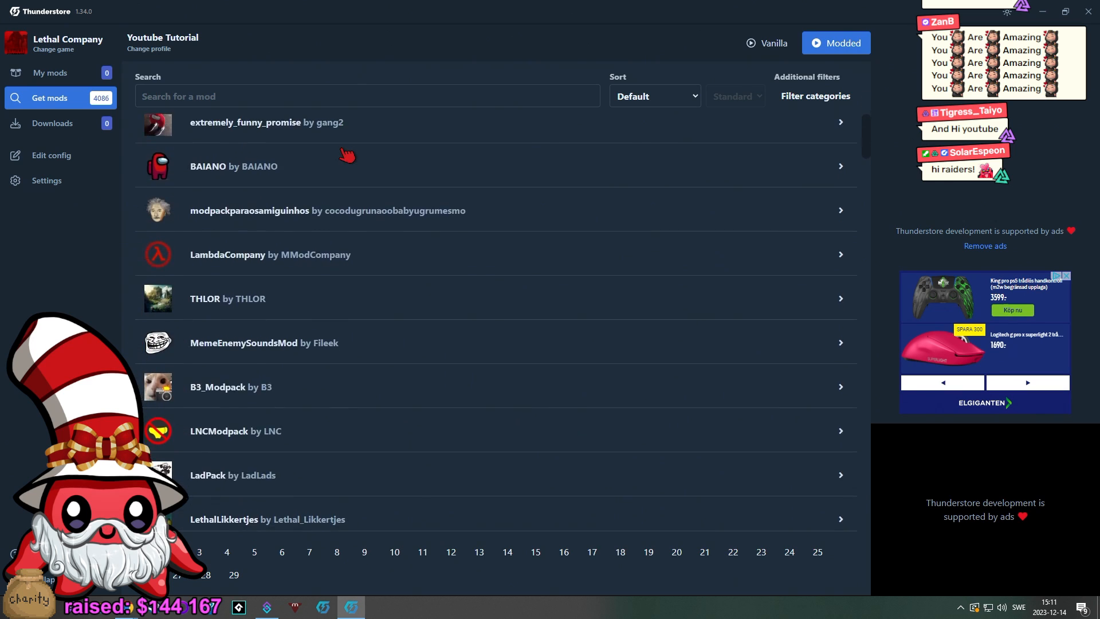
pyautogui.scroll(-3)
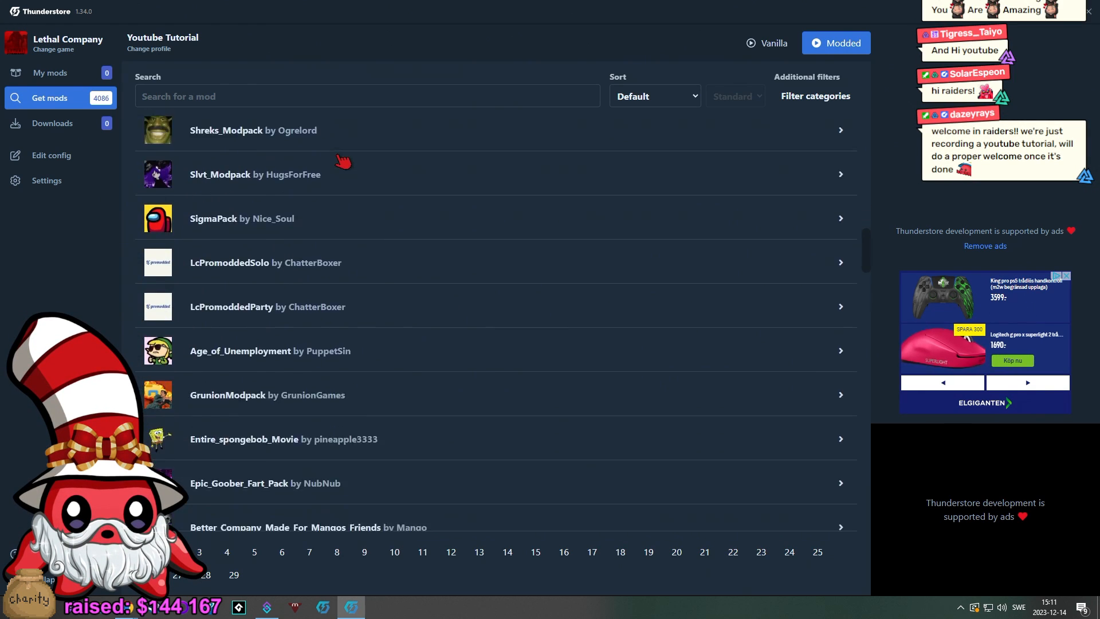
pyautogui.scroll(-3)
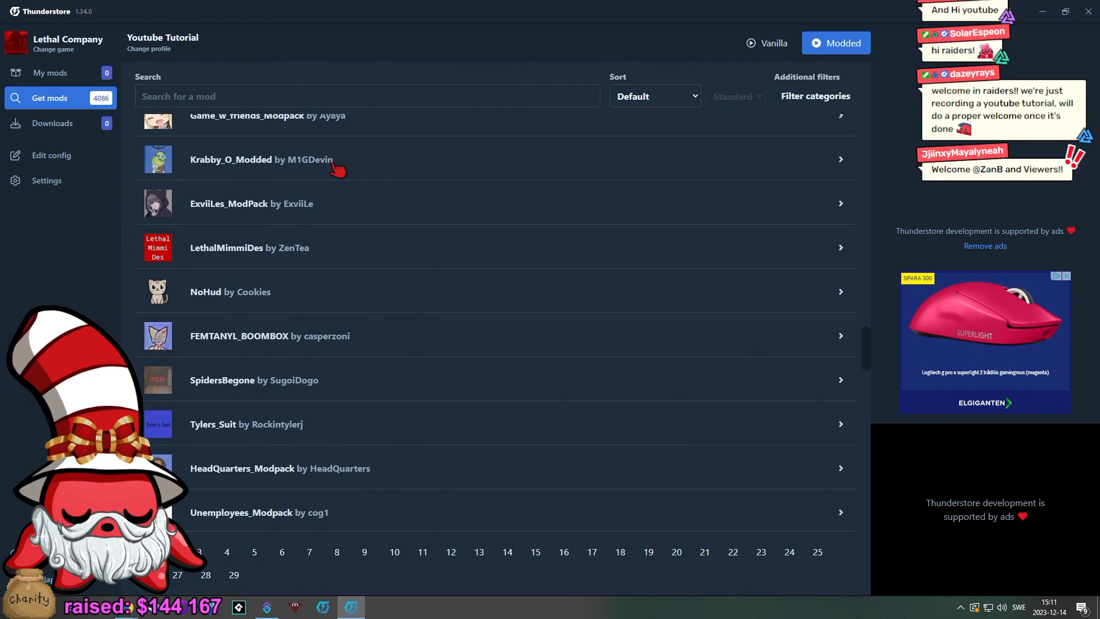
pyautogui.scroll(-3)
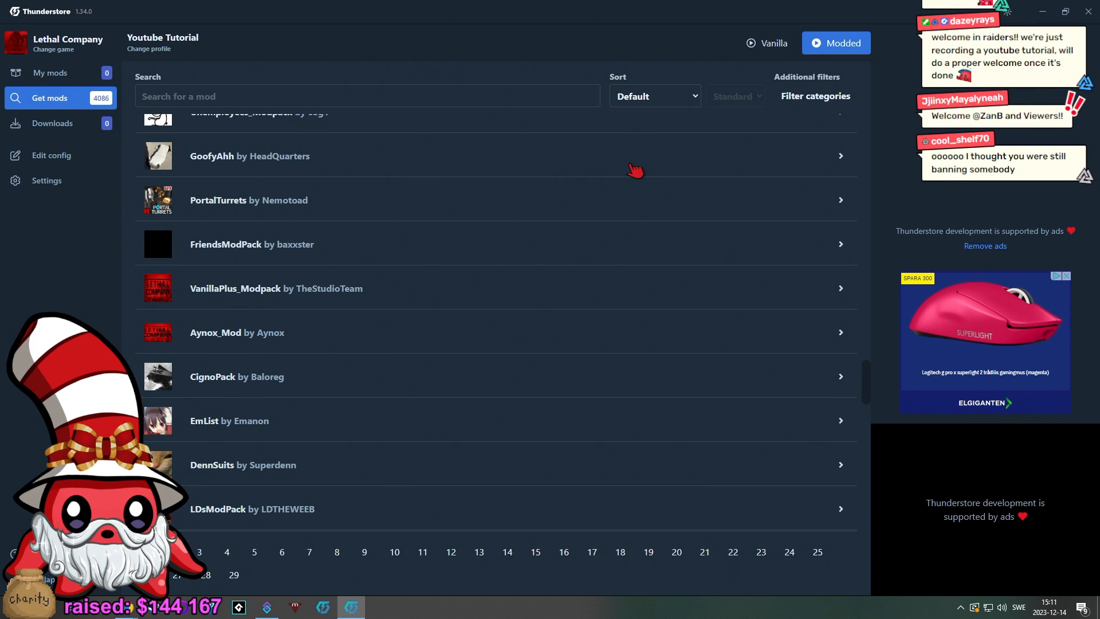
pyautogui.click(654, 96)
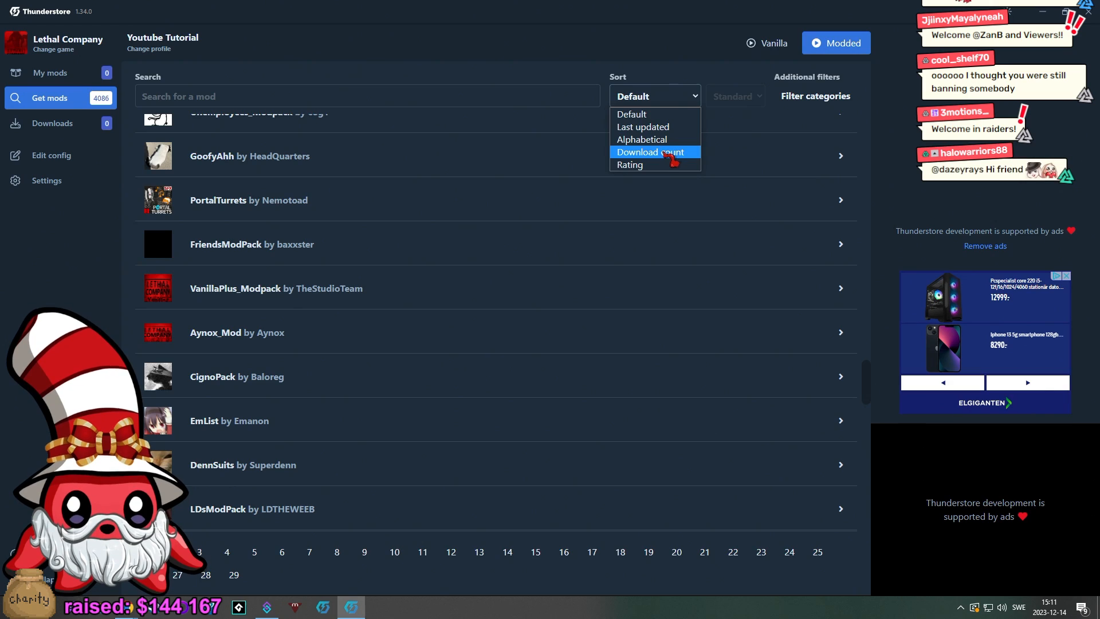
pyautogui.click(639, 152)
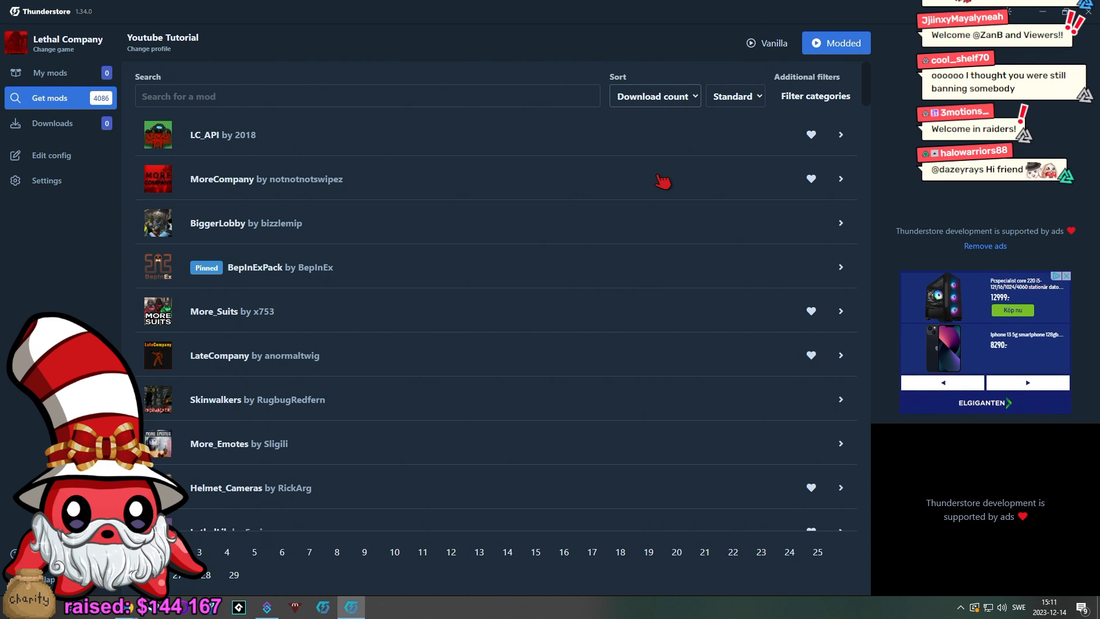
# Step: Expand the MoreCompany mod details and scroll through the list
pyautogui.click(840, 178)
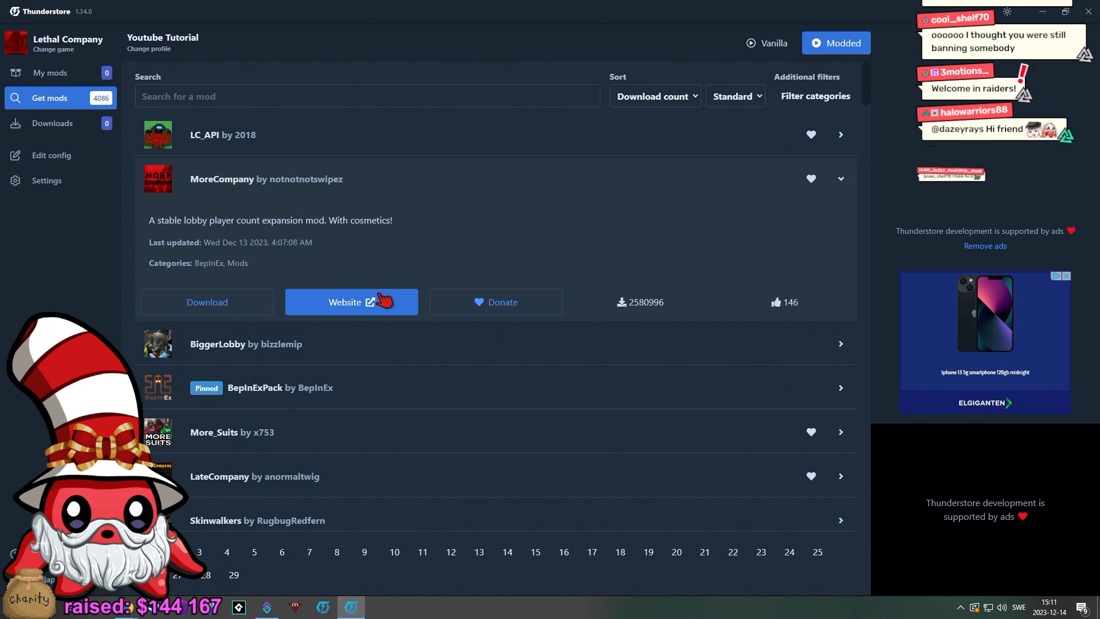
pyautogui.scroll(-3)
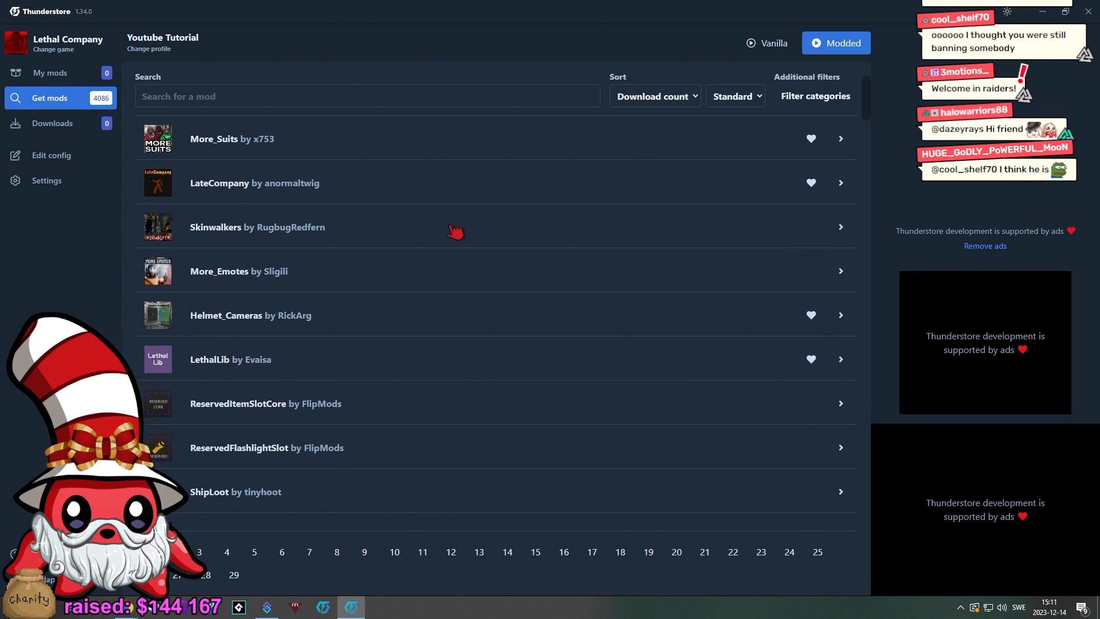
pyautogui.scroll(-3)
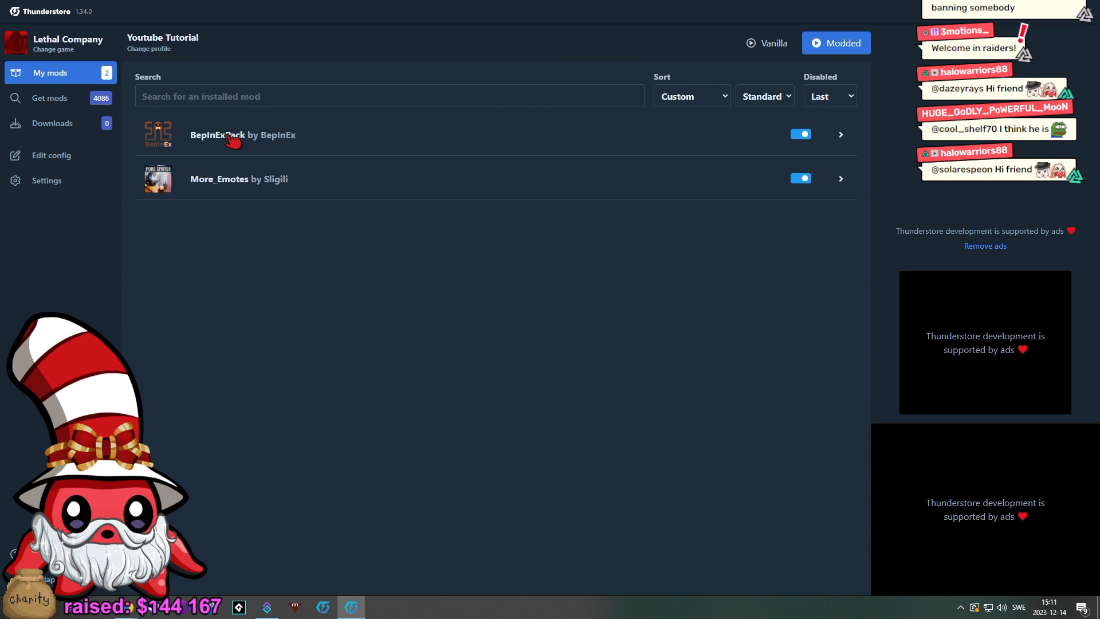
# Step: Return to online mods sorted by download count
pyautogui.click(50, 98)
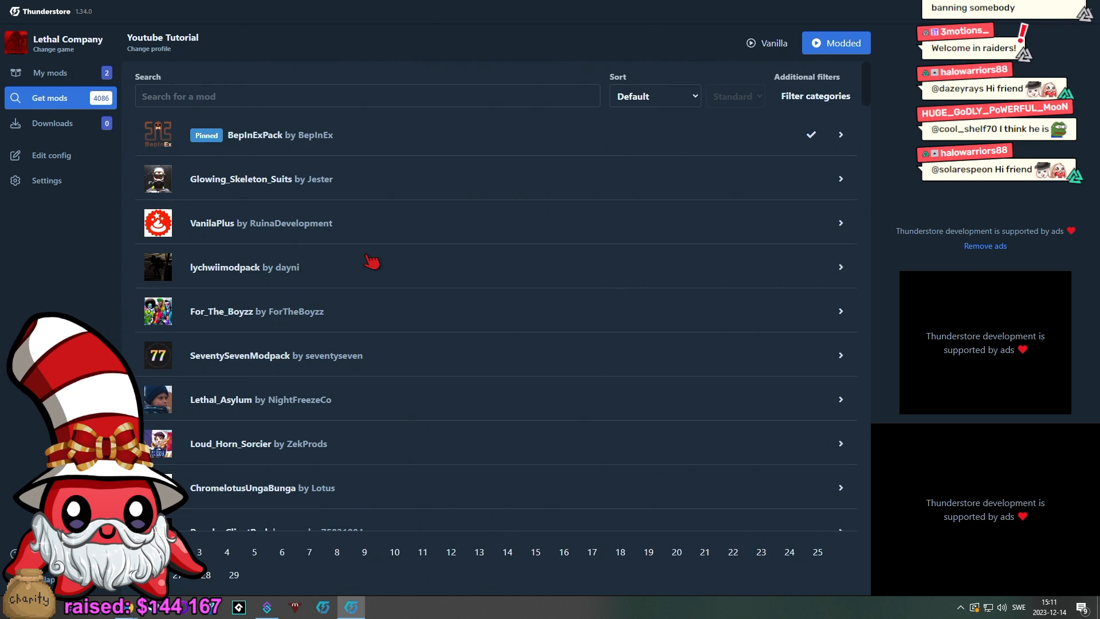
pyautogui.click(653, 96)
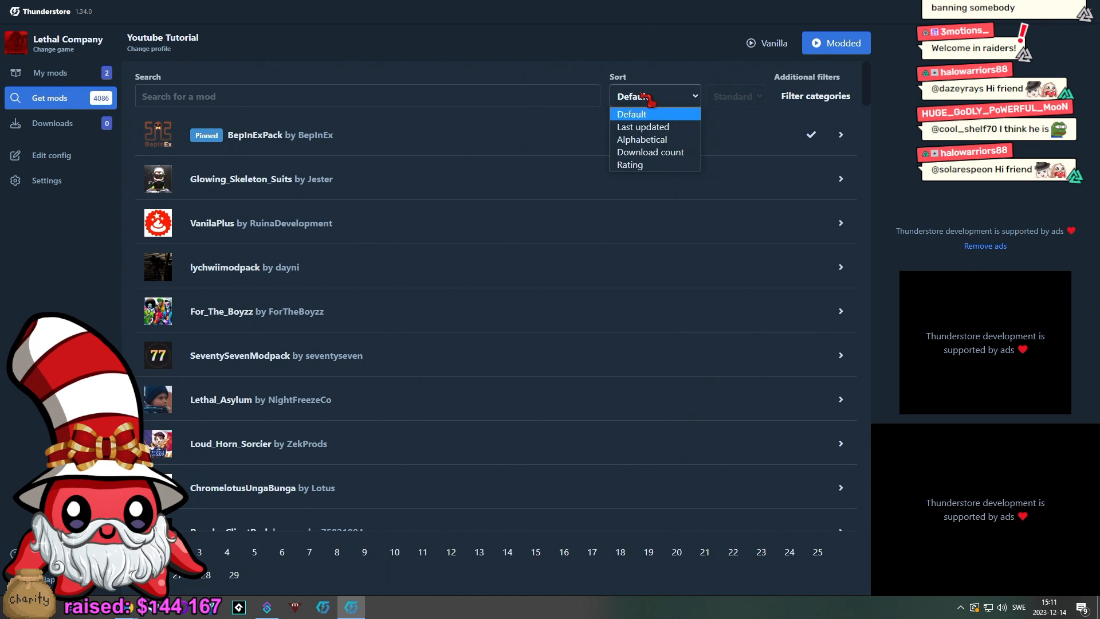
pyautogui.click(649, 151)
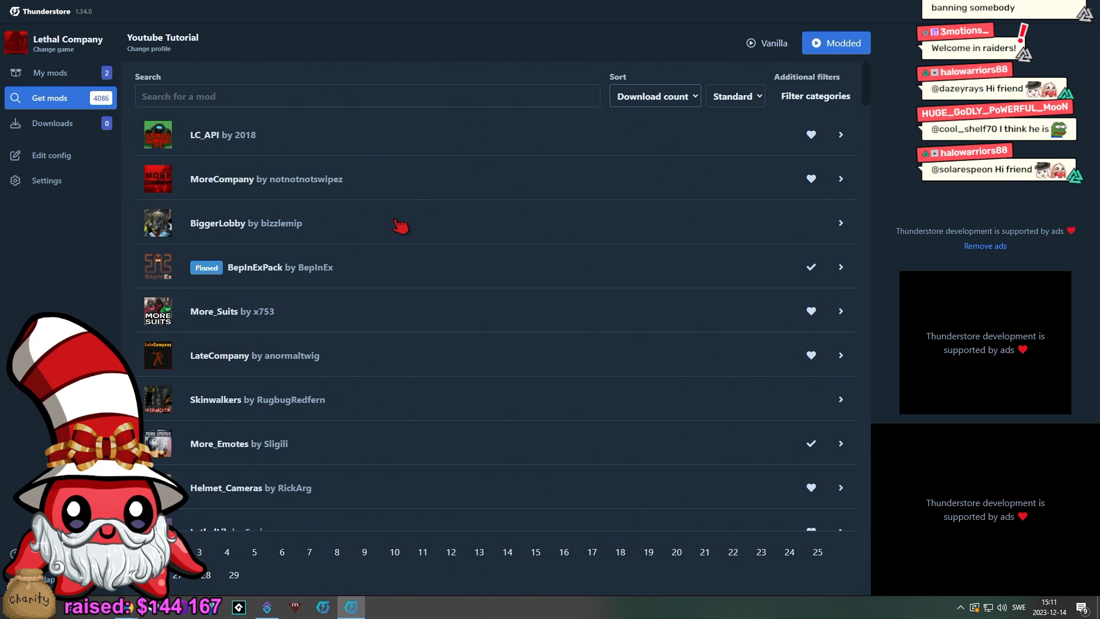
pyautogui.scroll(-3)
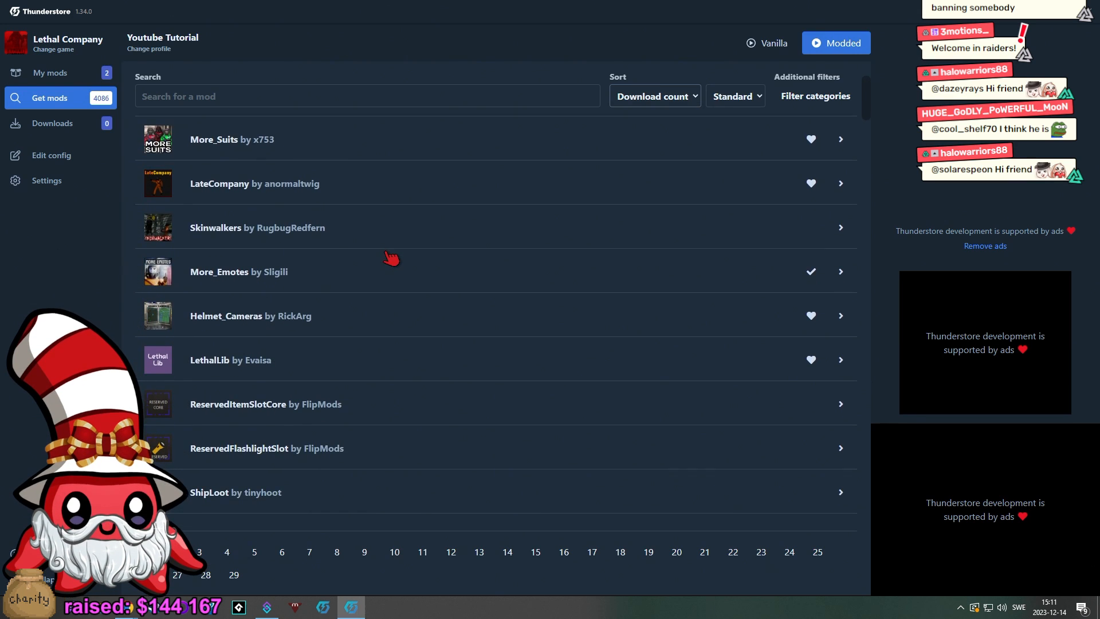
pyautogui.scroll(-3)
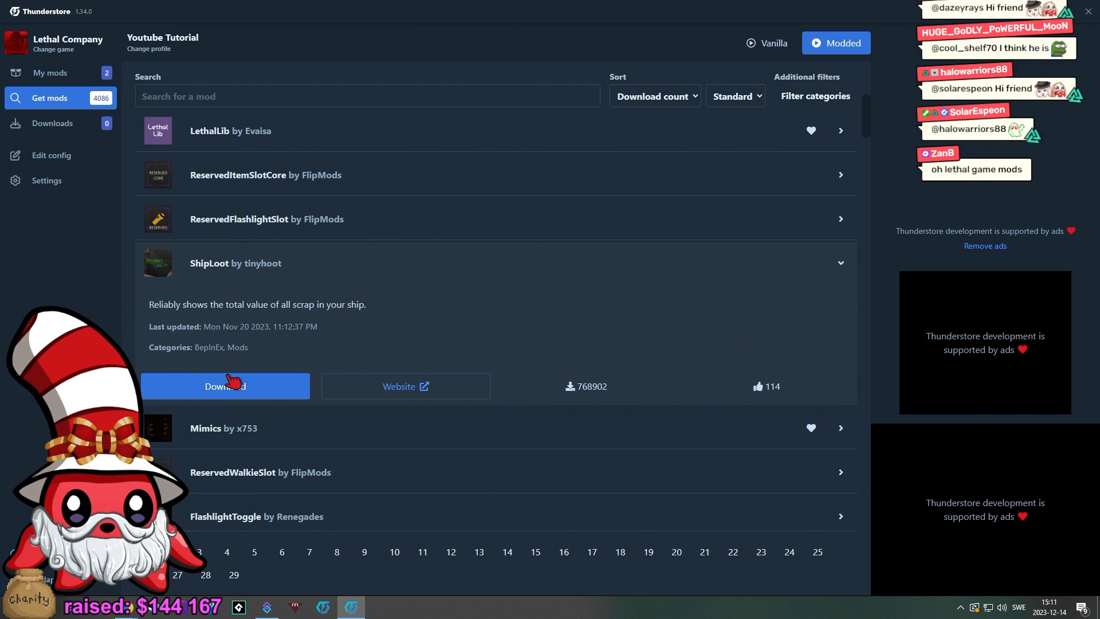
# Step: Install ShipLoot, ReservedFlashlightSlot with its core mod, and FlashlightToggle
pyautogui.click(224, 386)
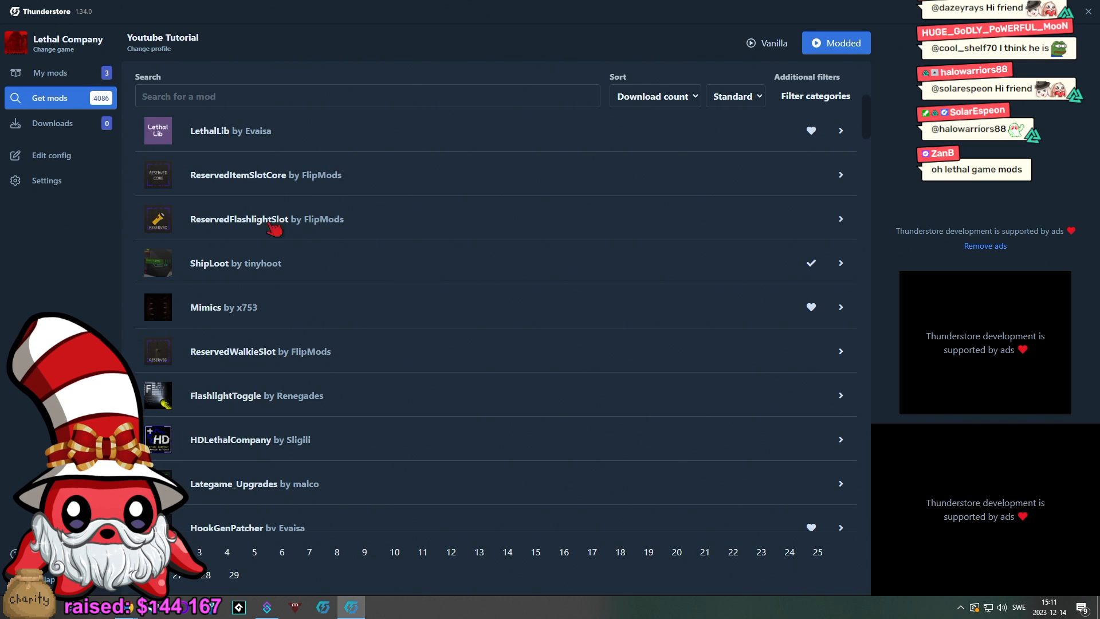
pyautogui.moveTo(300, 188)
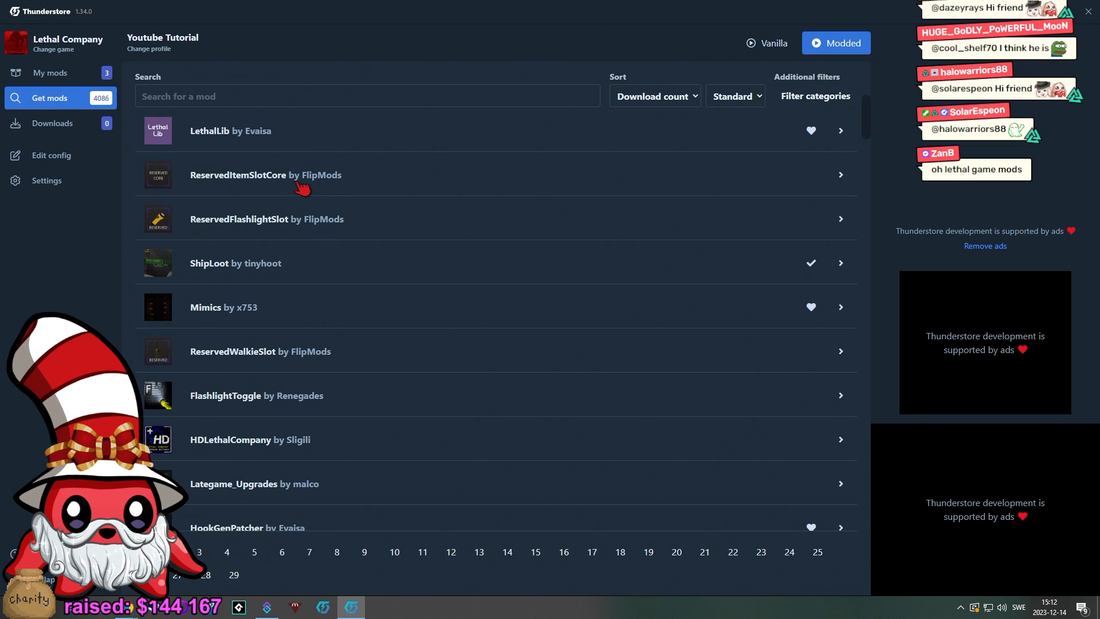
pyautogui.moveTo(267, 218)
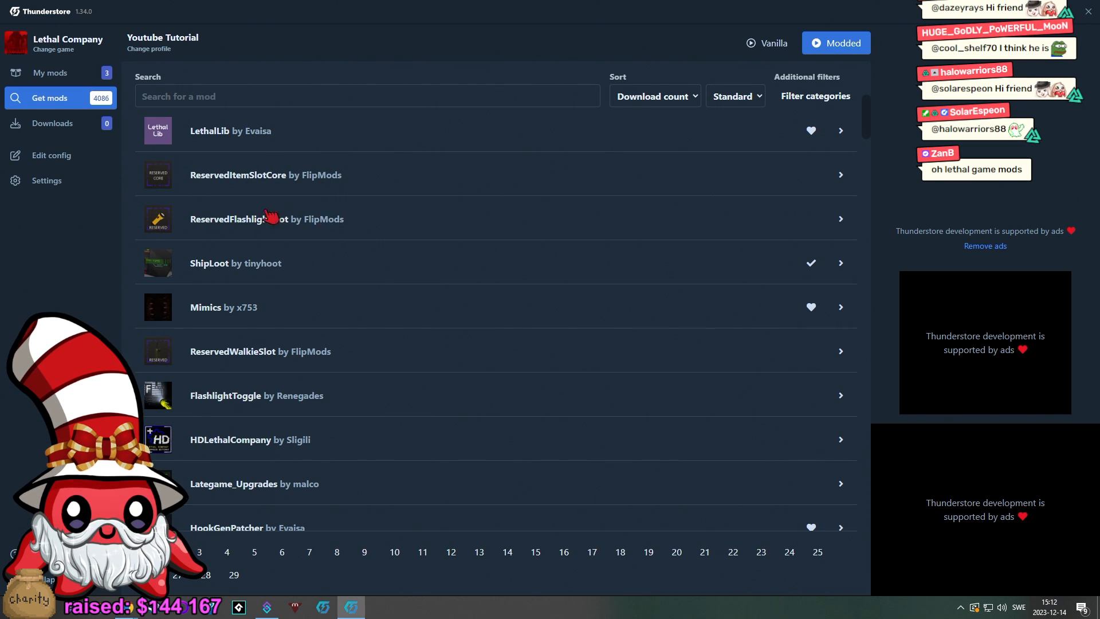
pyautogui.moveTo(359, 362)
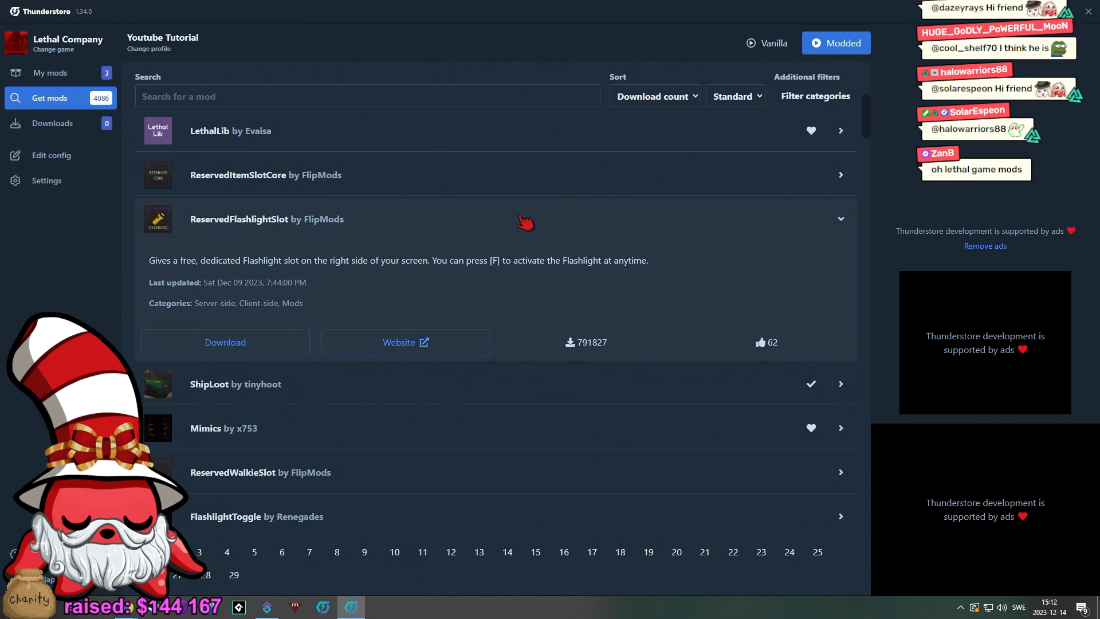
pyautogui.click(224, 341)
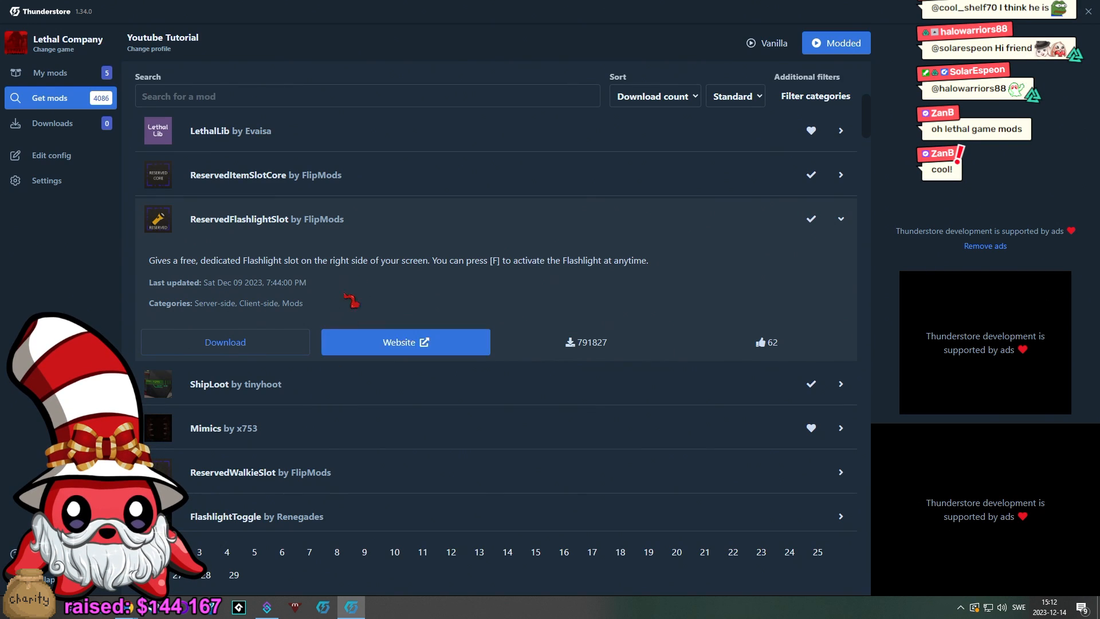
pyautogui.scroll(-3)
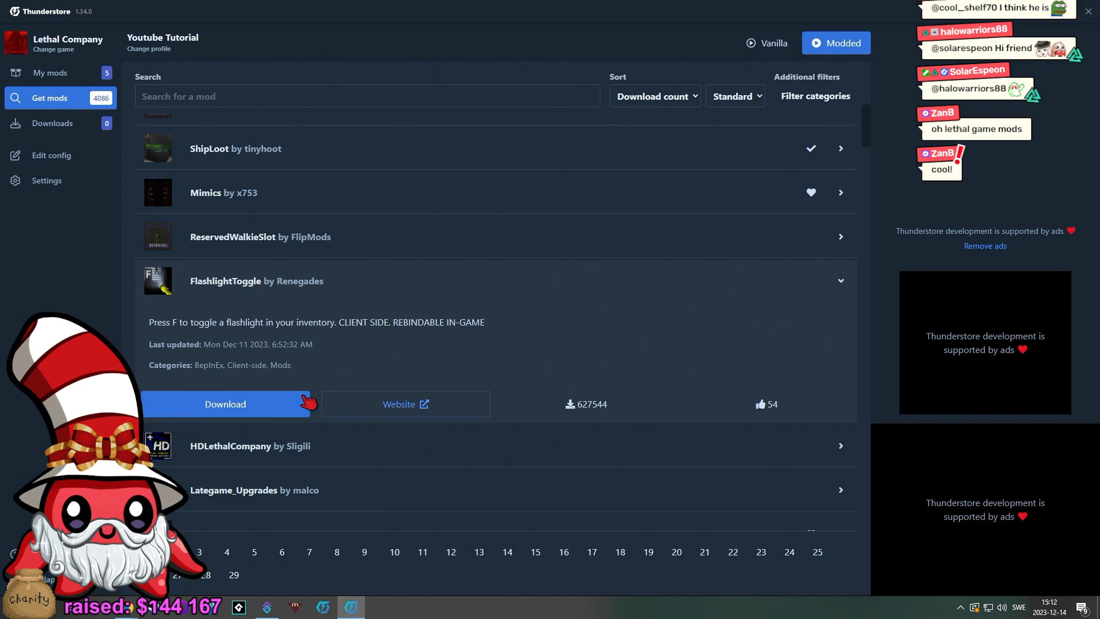
pyautogui.click(225, 403)
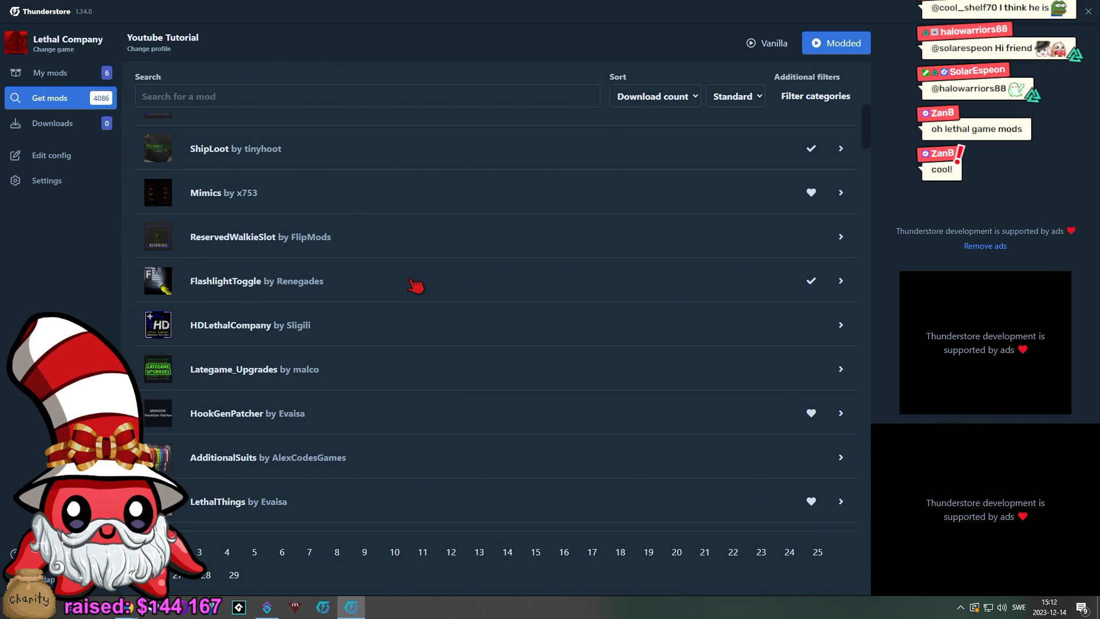
# Step: Browse further down the mod list, collapsing the HealthStation mod details
pyautogui.scroll(-3)
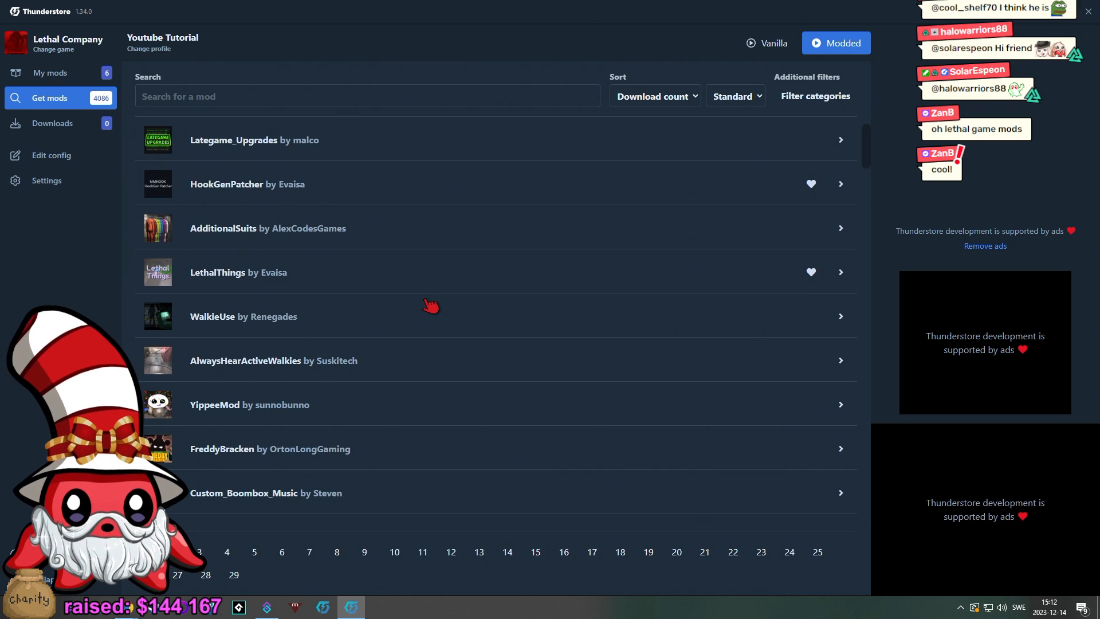
pyautogui.scroll(-3)
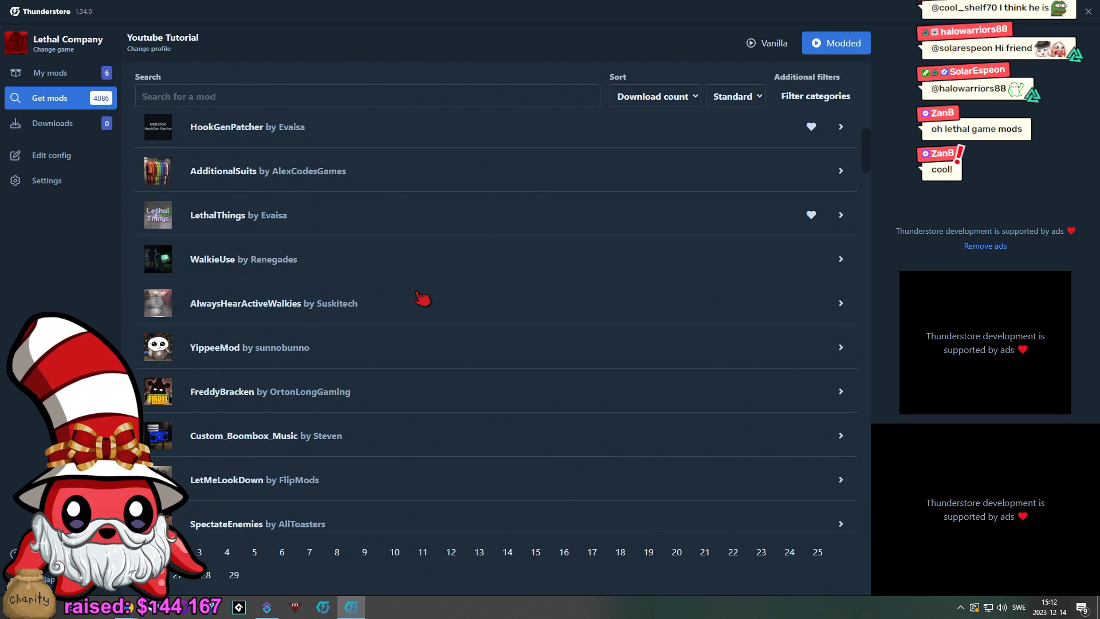
pyautogui.scroll(-3)
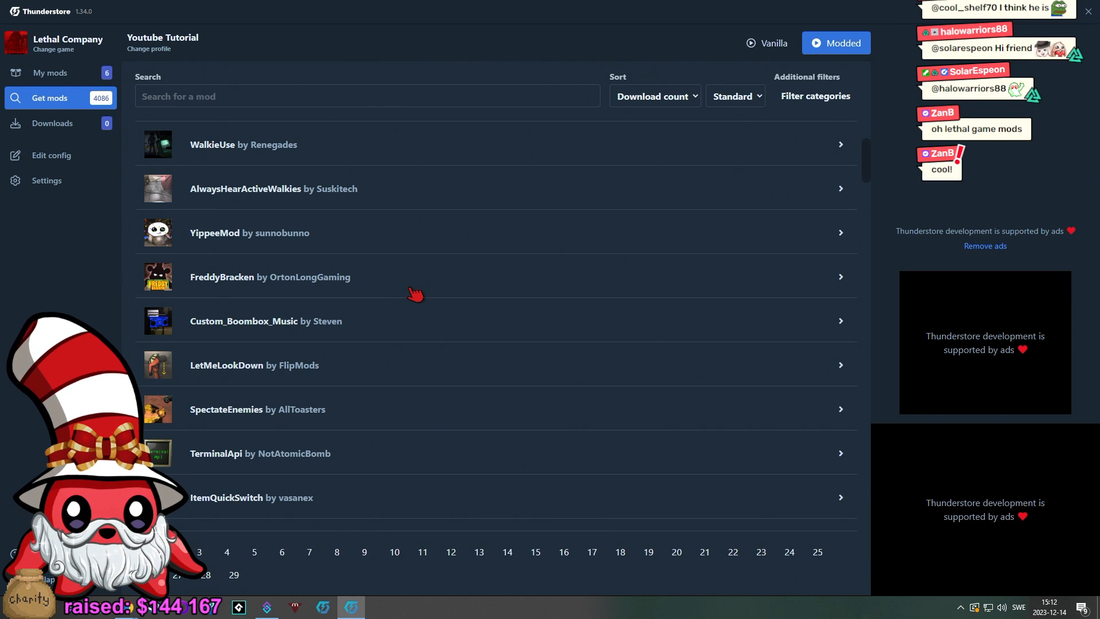
pyautogui.scroll(-3)
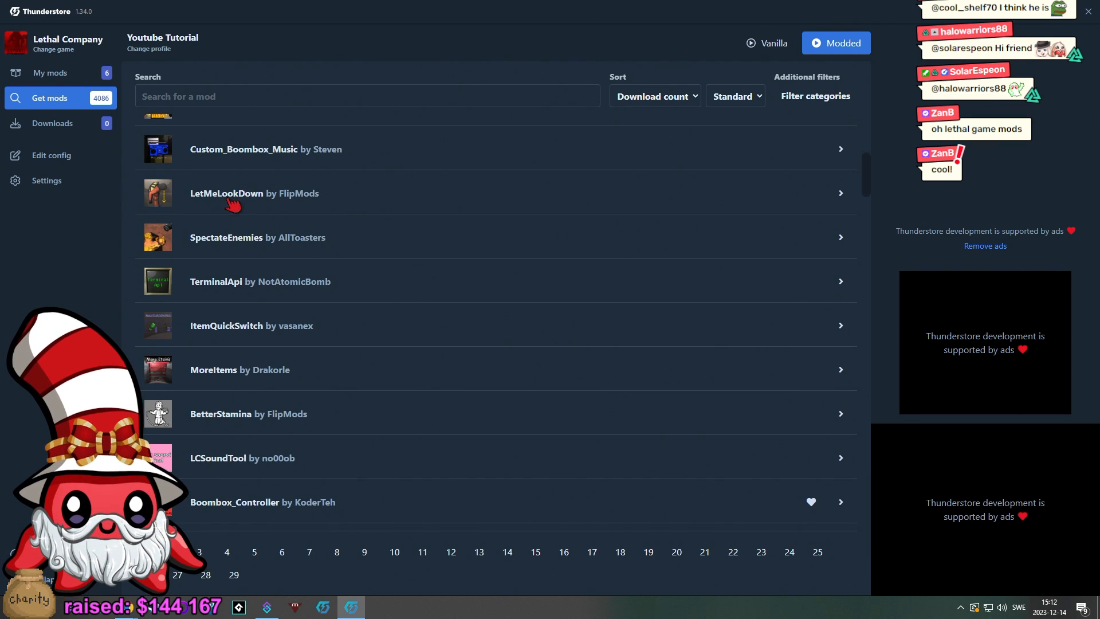
pyautogui.scroll(-3)
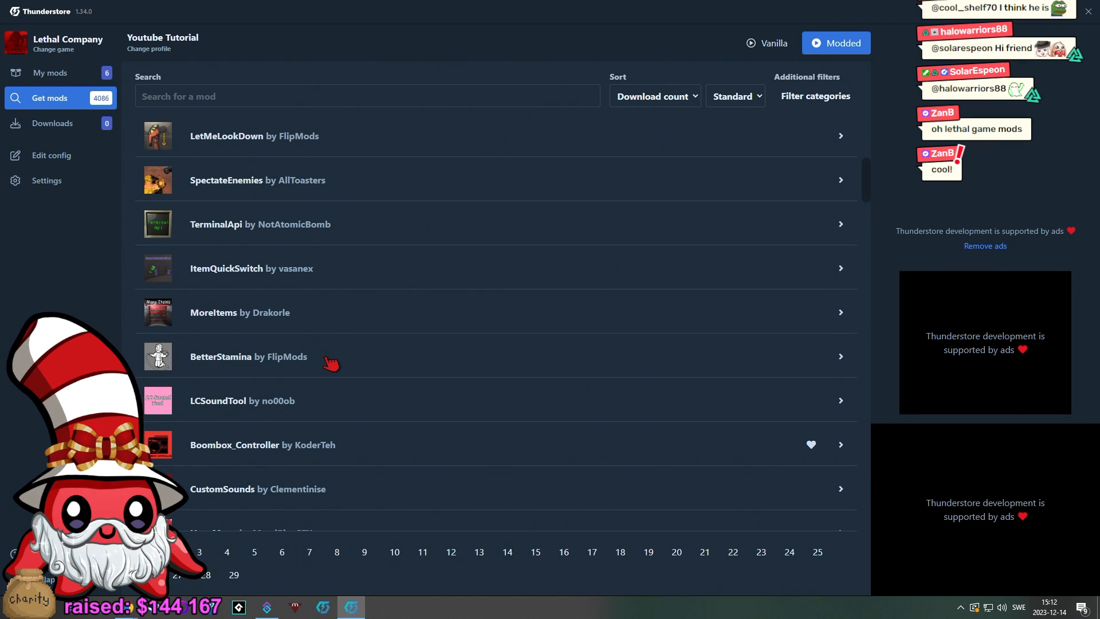
pyautogui.scroll(-3)
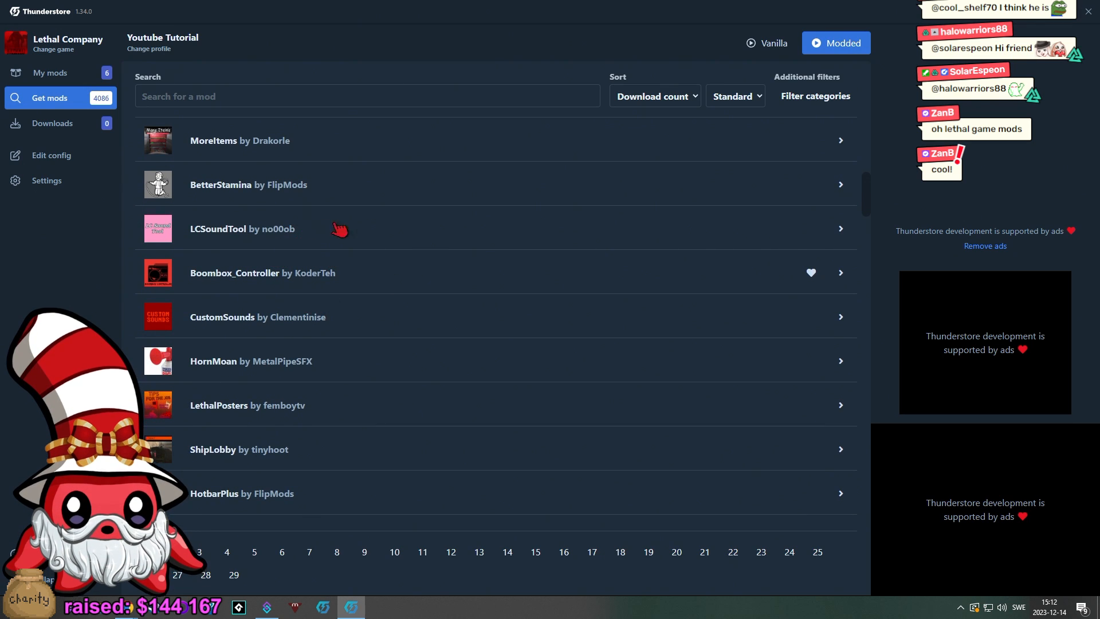
pyautogui.scroll(-3)
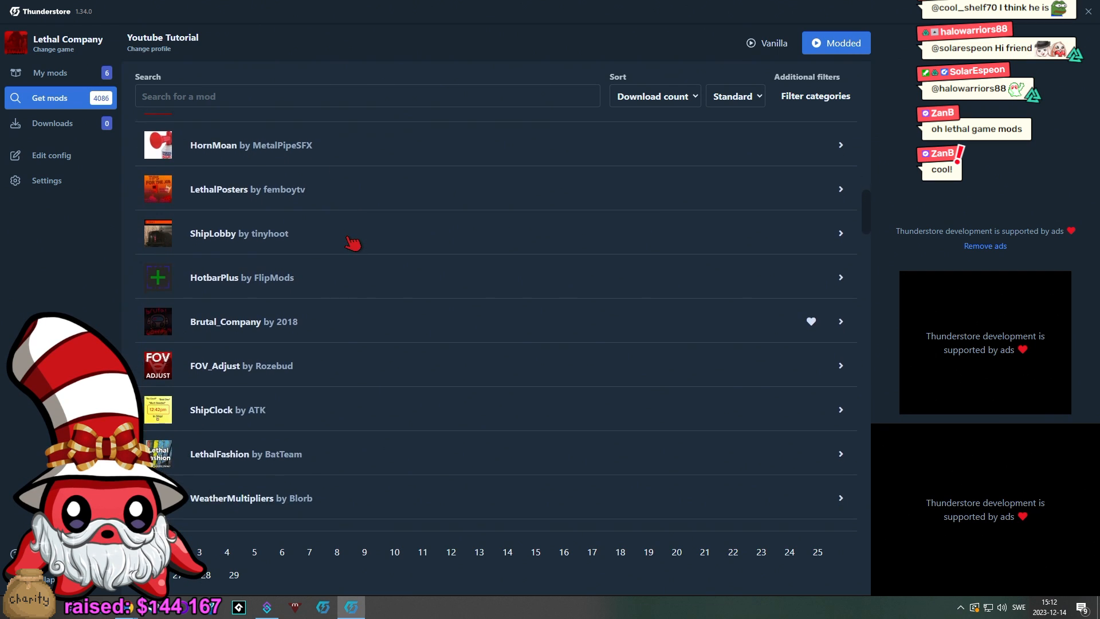
pyautogui.scroll(-3)
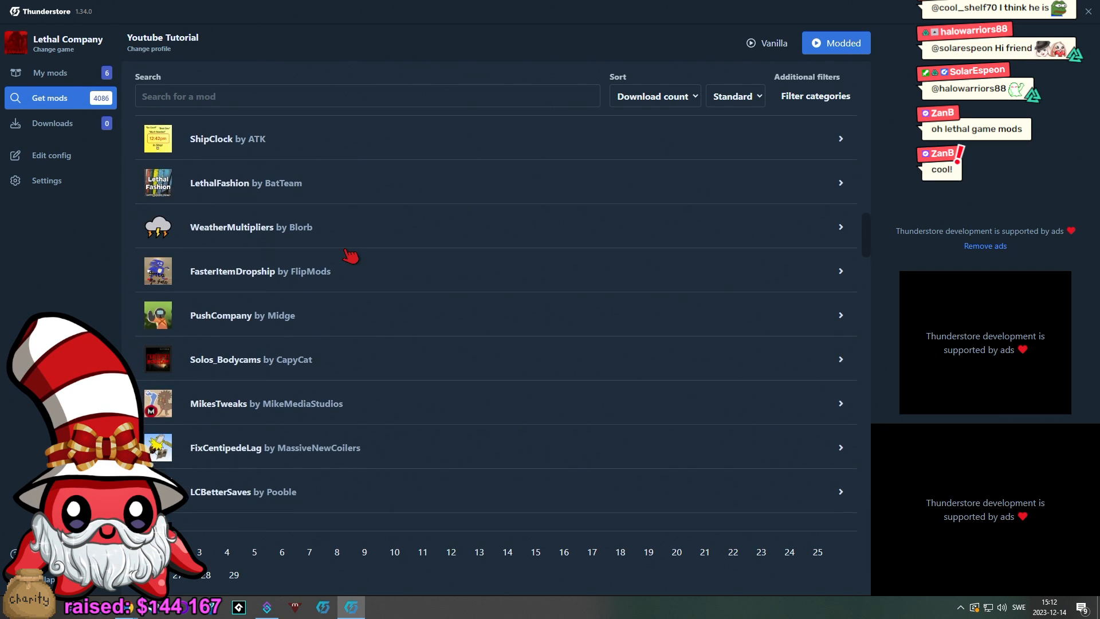
pyautogui.scroll(-3)
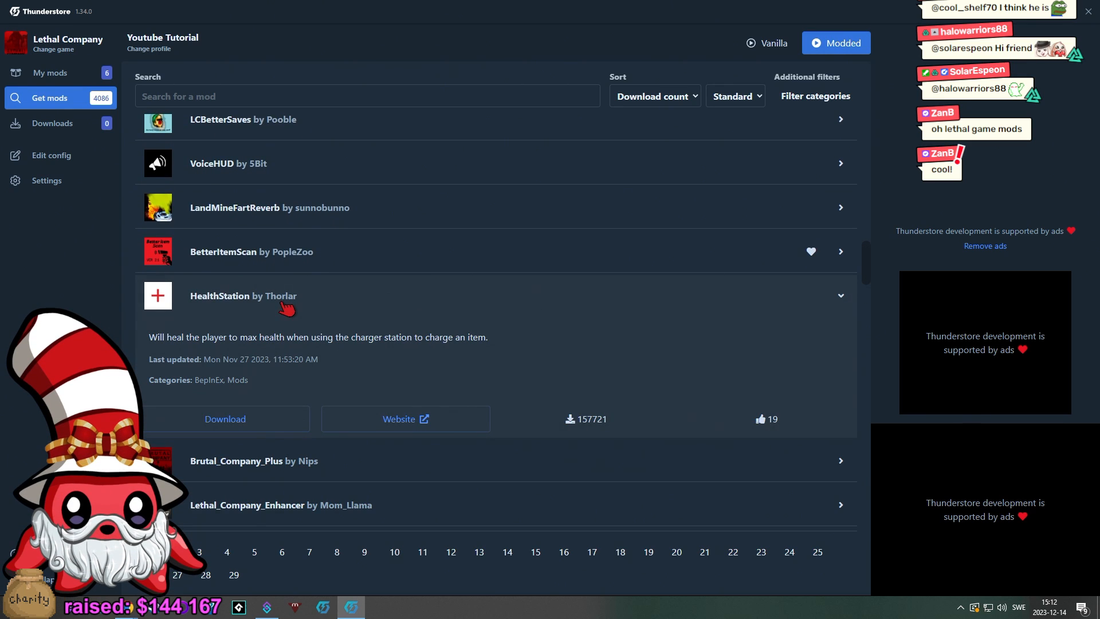
pyautogui.moveTo(275, 309)
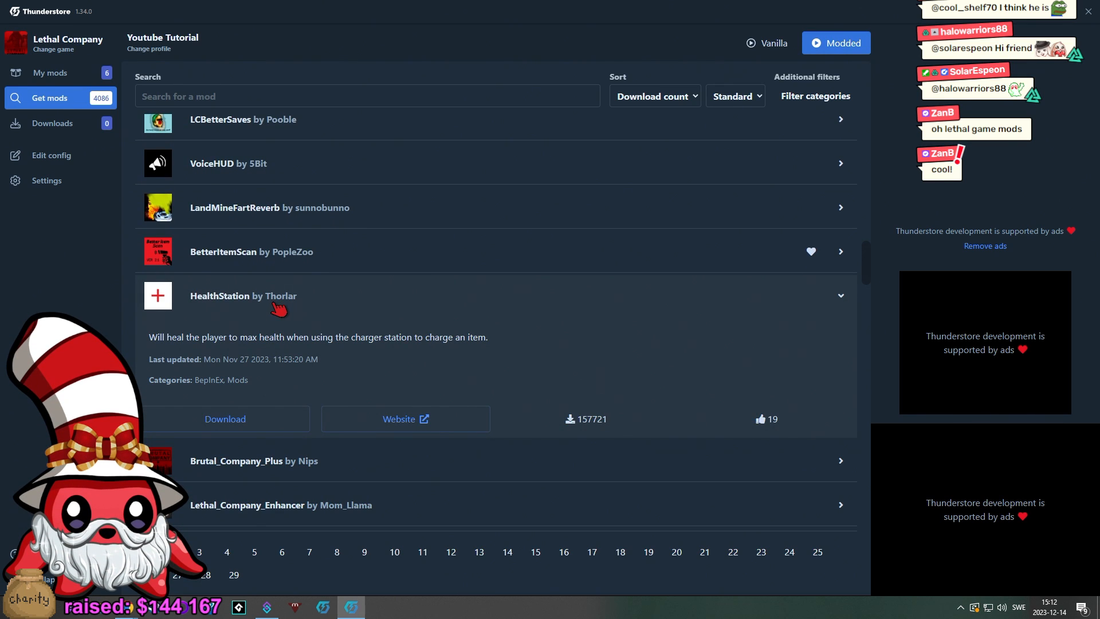
pyautogui.moveTo(400, 357)
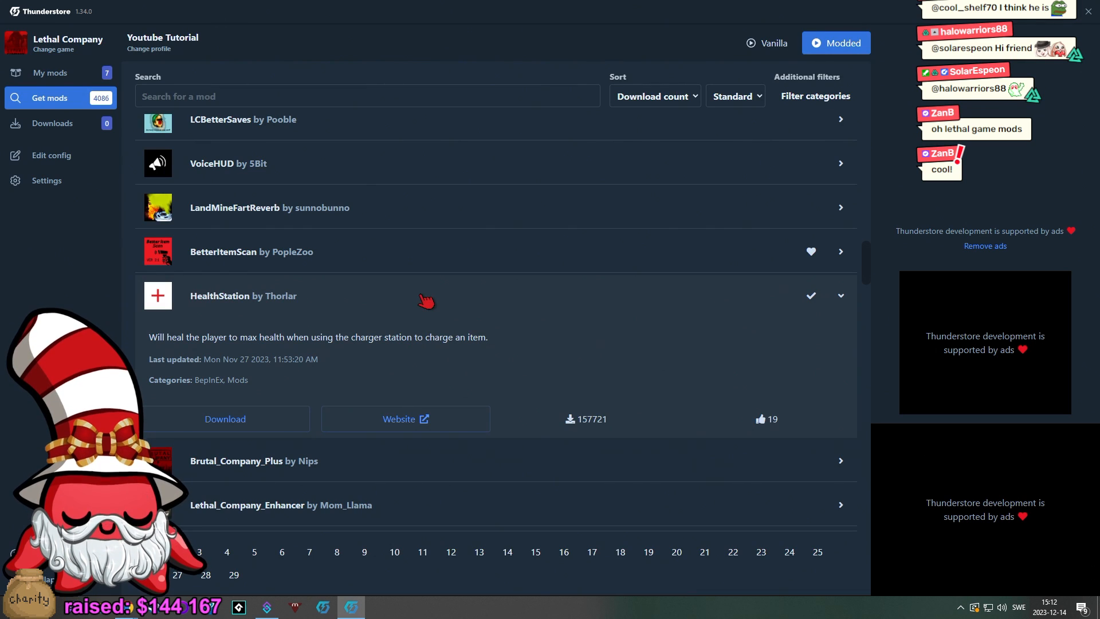
pyautogui.moveTo(597, 433)
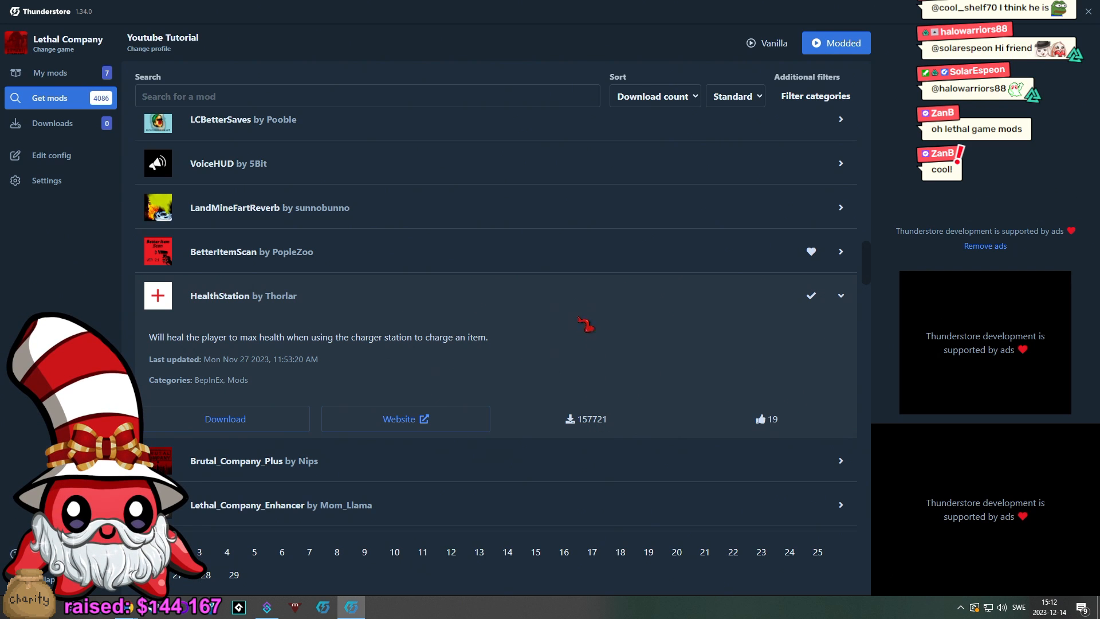
pyautogui.click(840, 296)
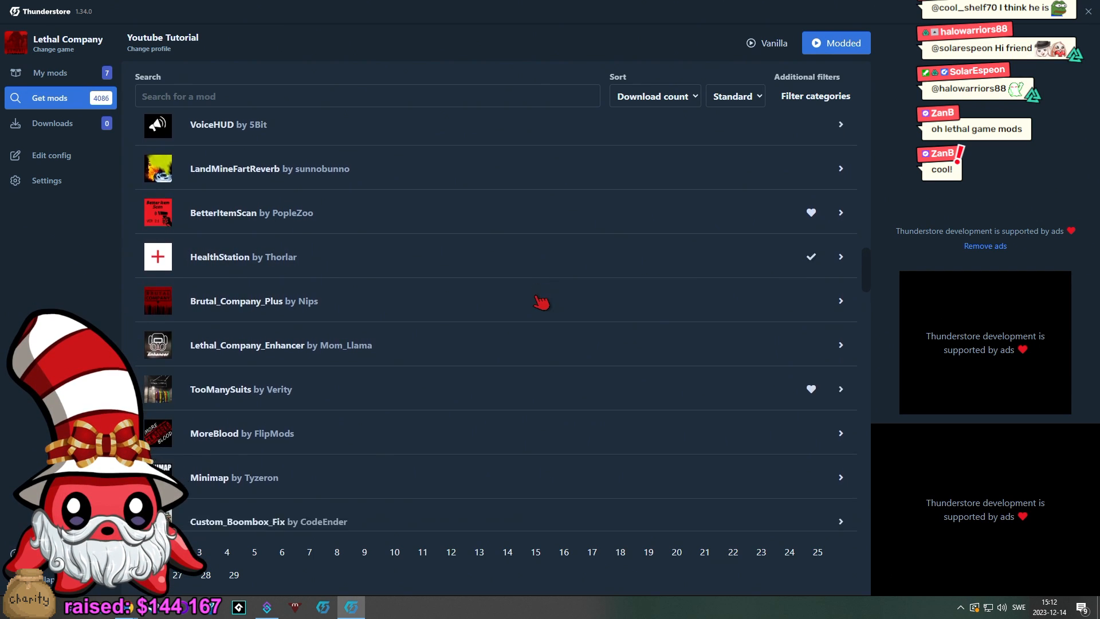
pyautogui.scroll(-3)
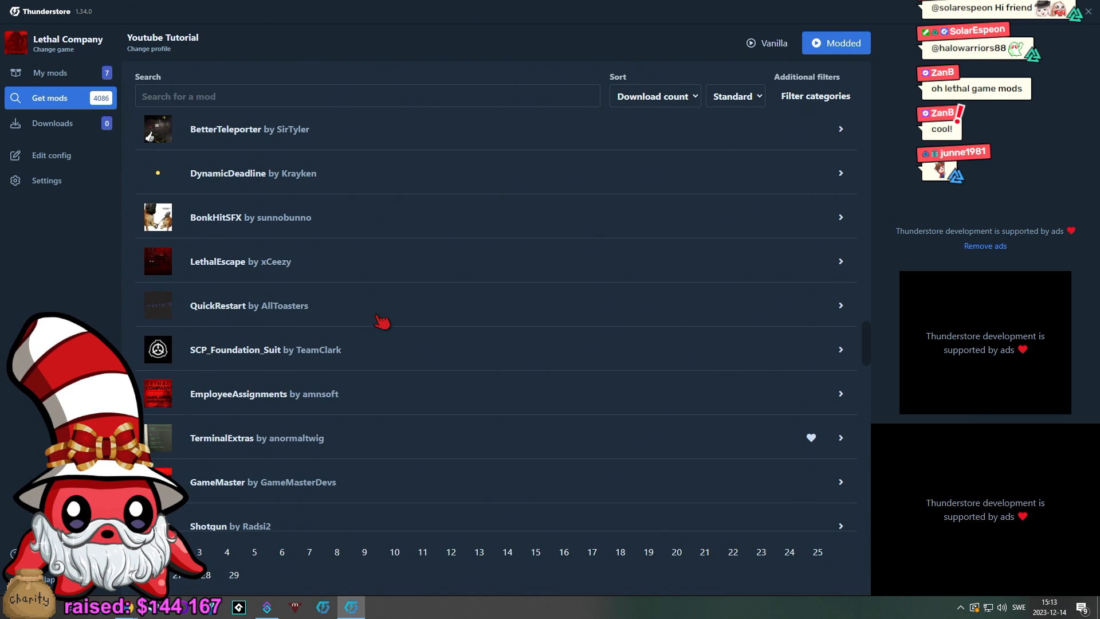
pyautogui.scroll(-3)
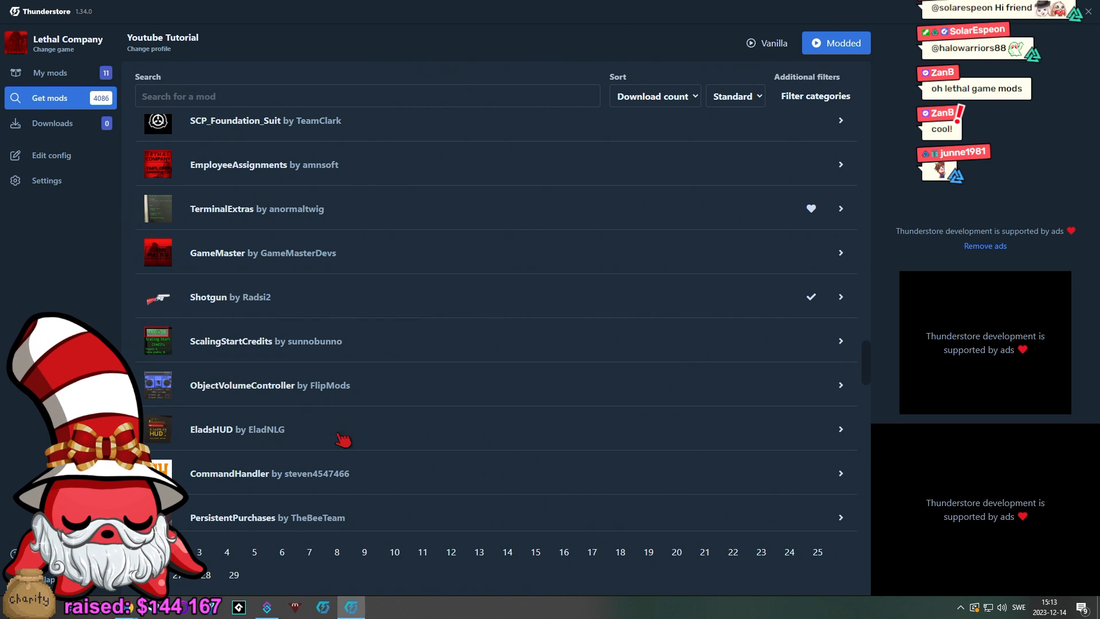
pyautogui.moveTo(367, 399)
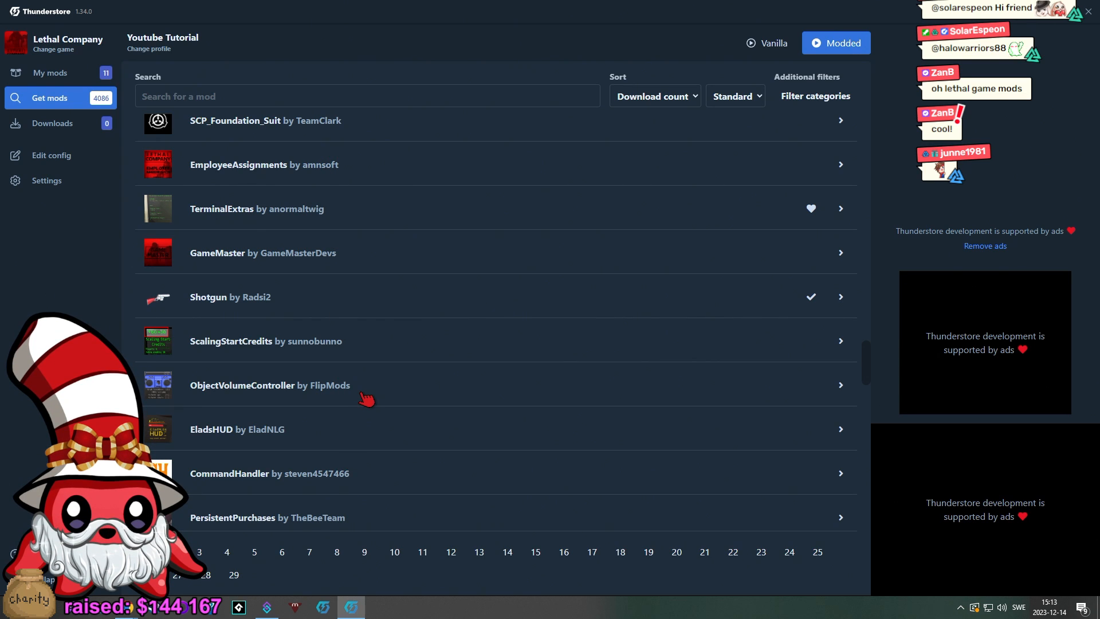
pyautogui.moveTo(413, 293)
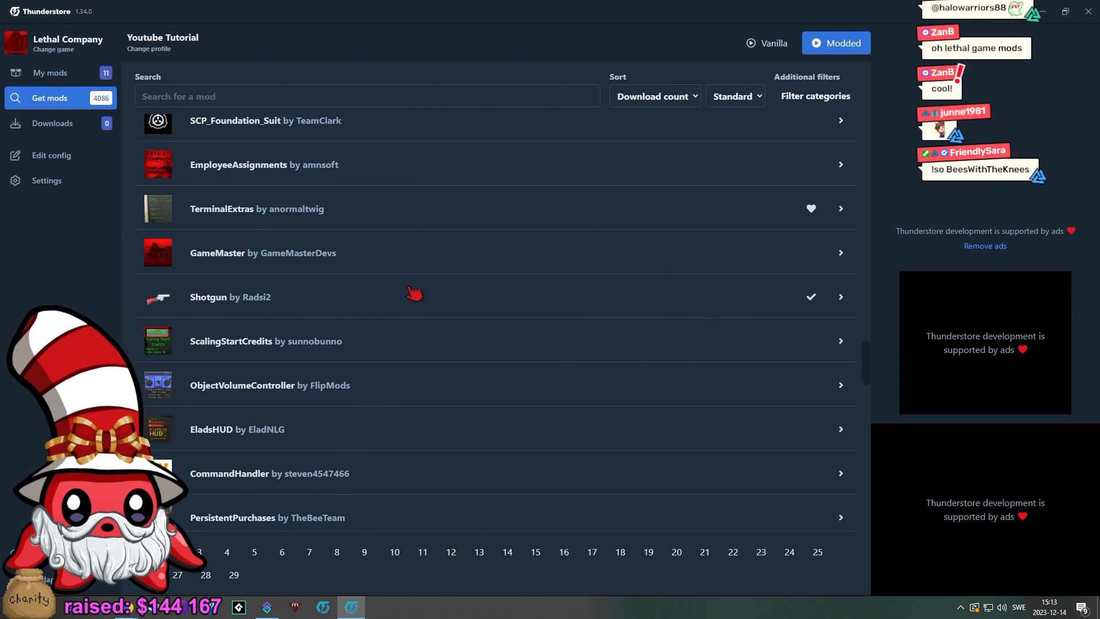
pyautogui.moveTo(519, 234)
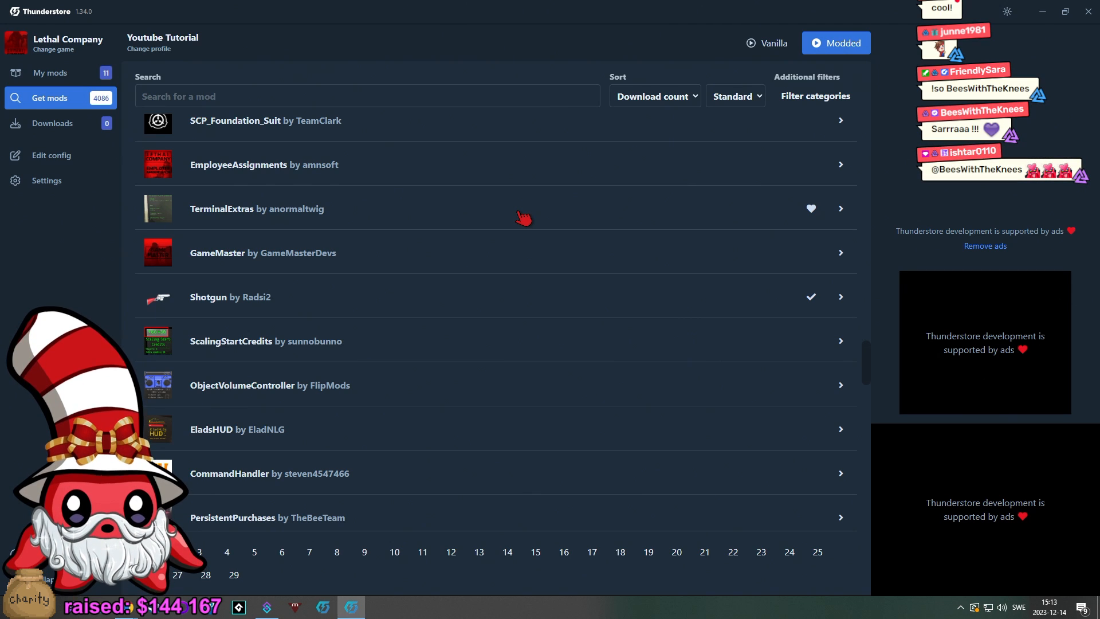
pyautogui.moveTo(716, 153)
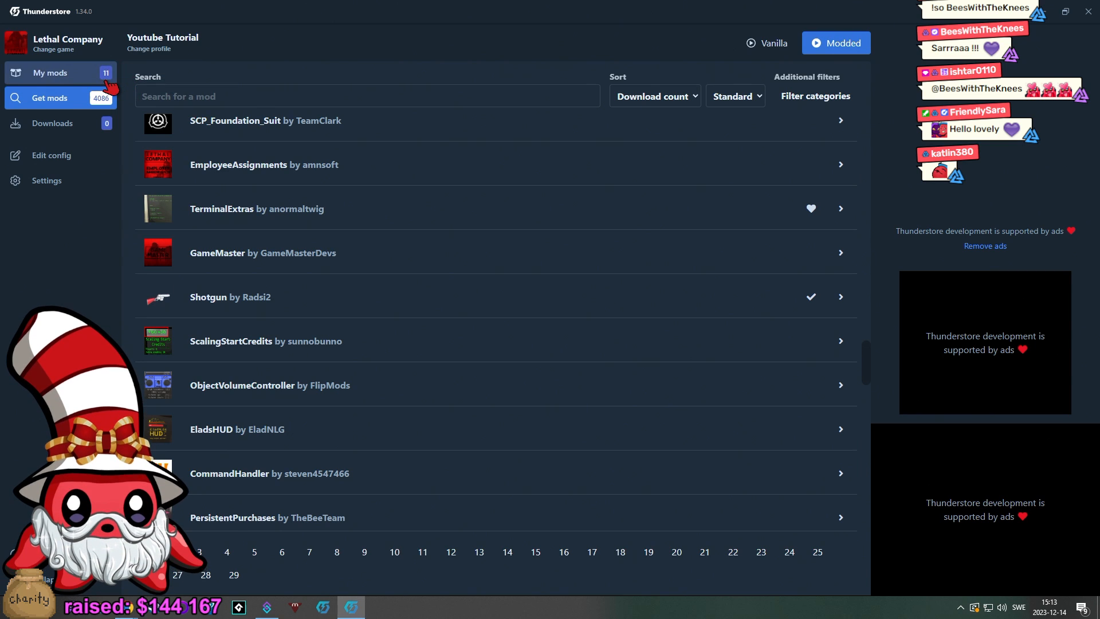
# Step: Search Settings for 'code', export the profile as a code, select it, and dismiss the popup
pyautogui.click(50, 72)
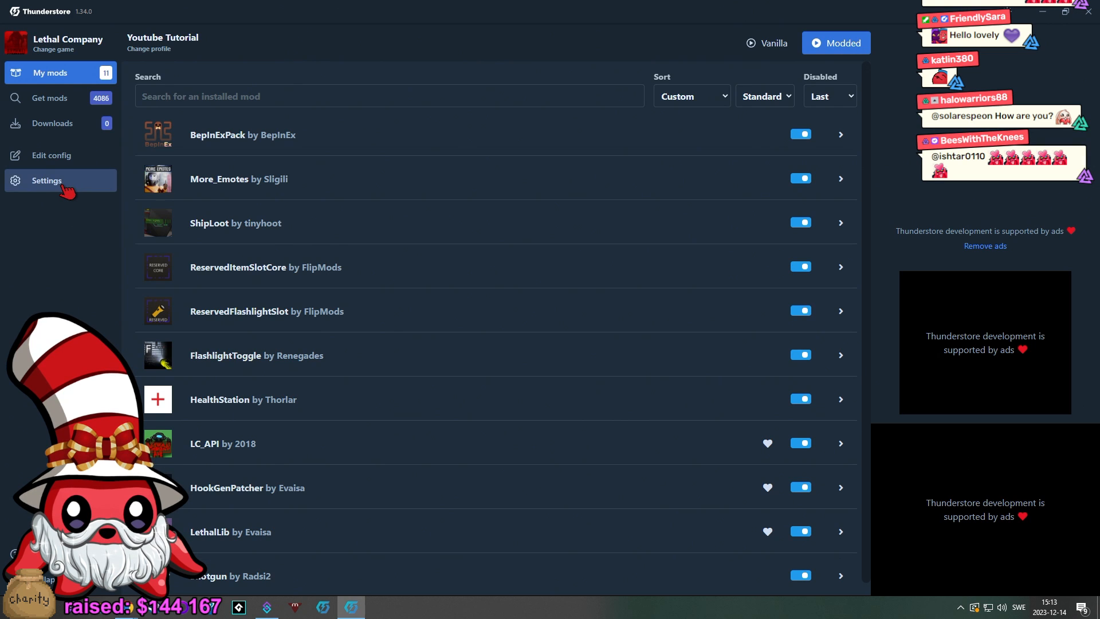
pyautogui.click(46, 181)
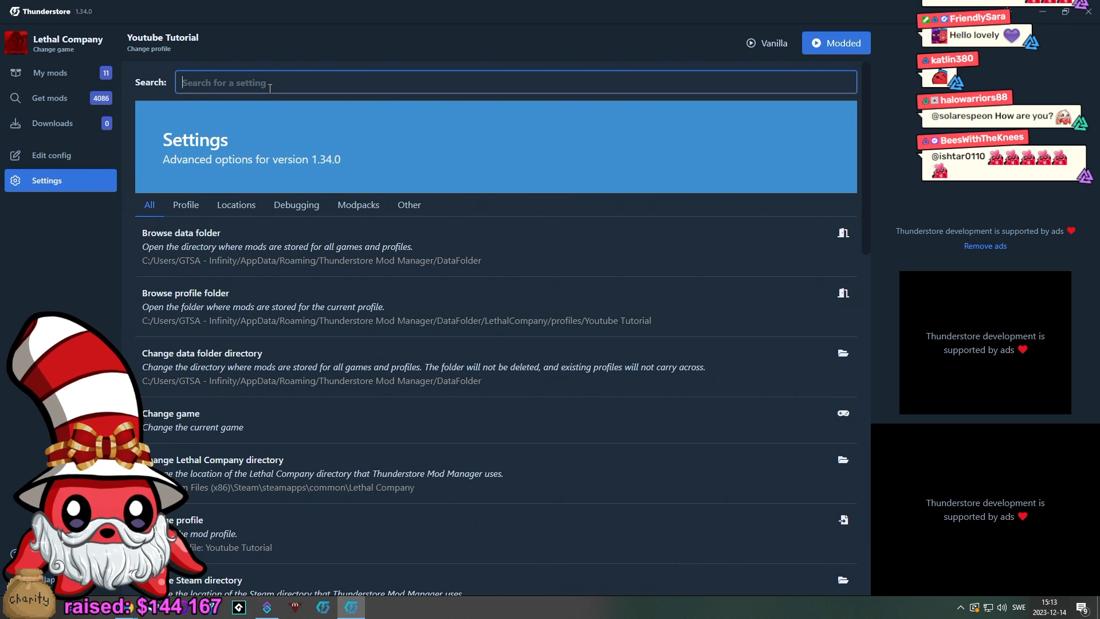
pyautogui.write('code')
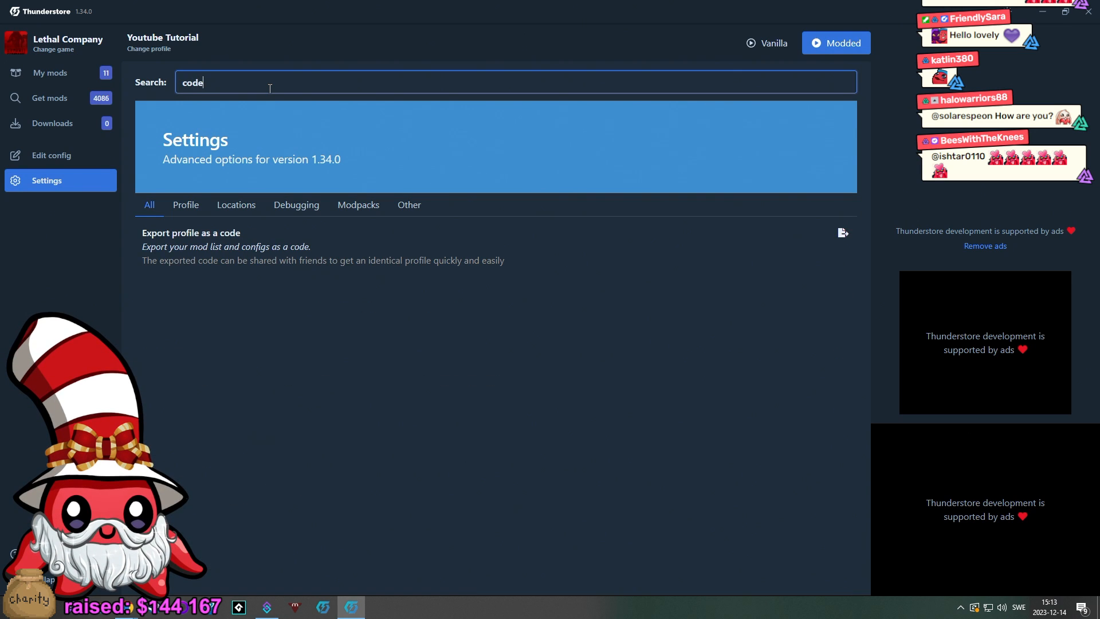
pyautogui.moveTo(251, 260)
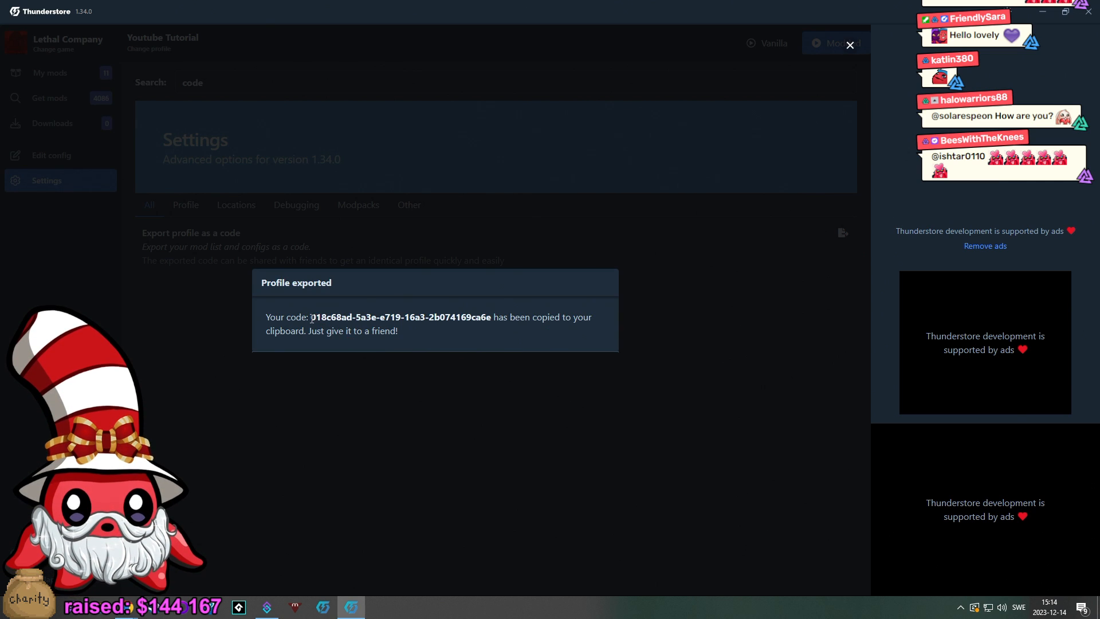
pyautogui.moveTo(312, 316); pyautogui.dragTo(491, 316)
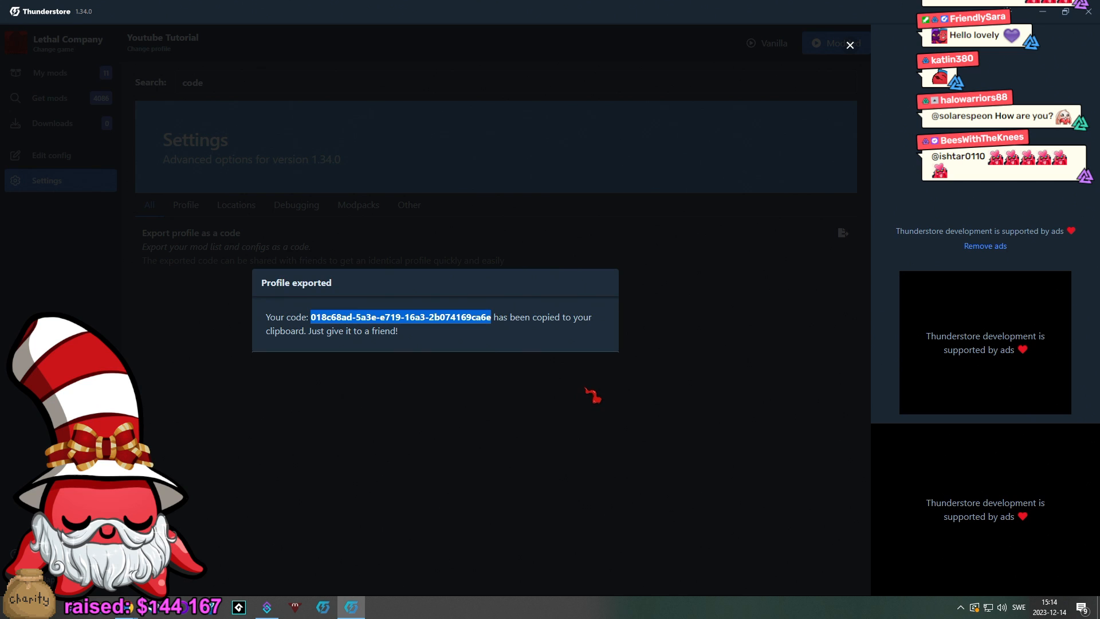
pyautogui.click(850, 44)
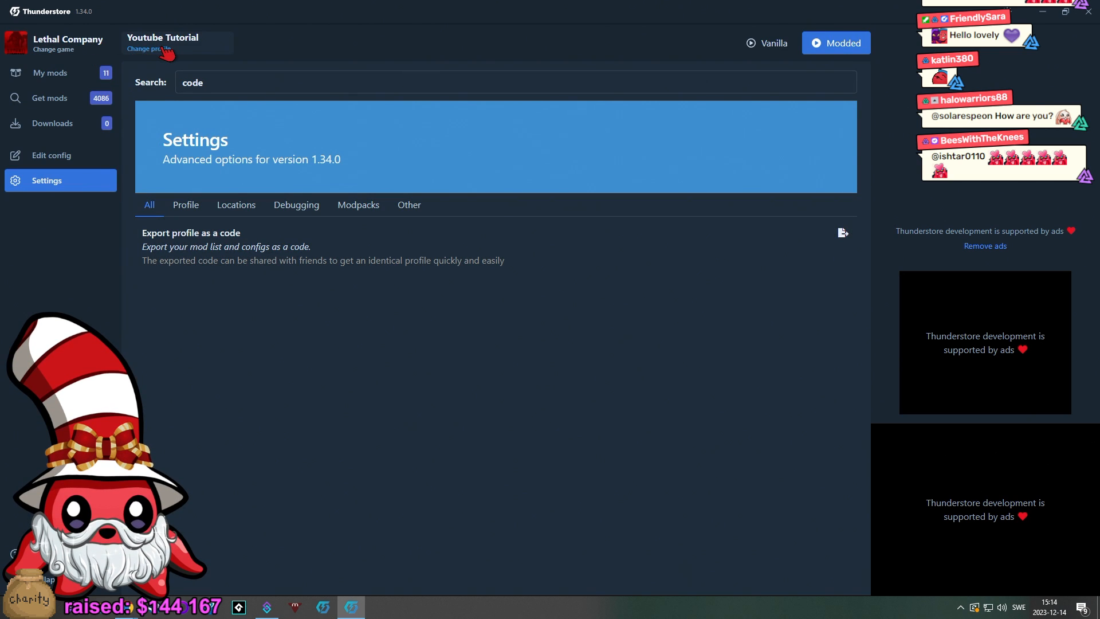
# Step: Look through Import new profile from code, then reopen the Youtube Tutorial profile
pyautogui.click(147, 48)
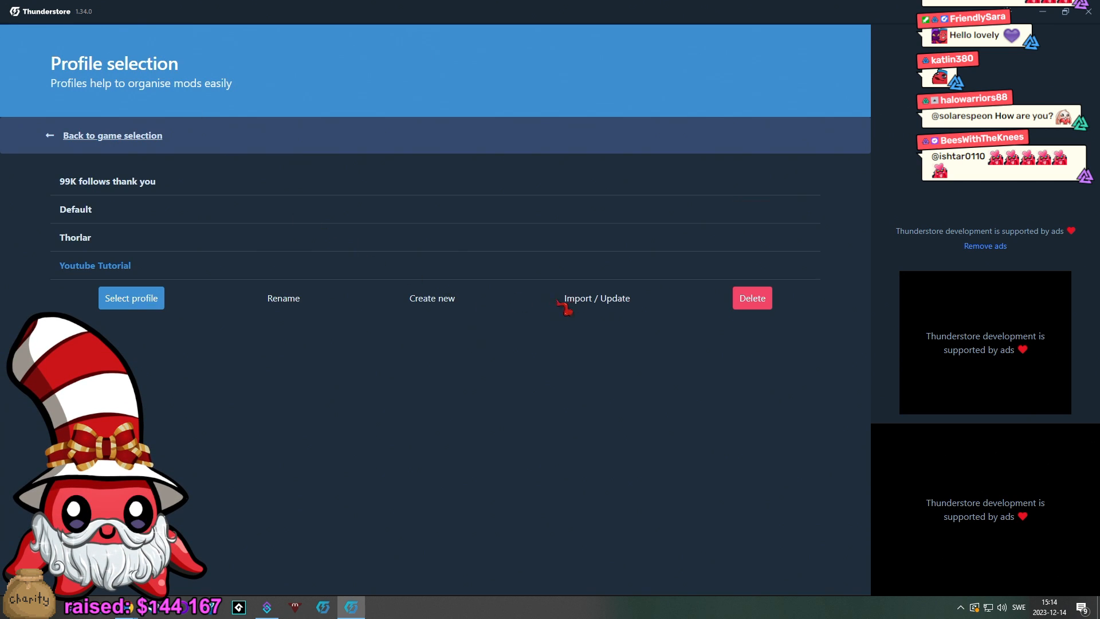
pyautogui.click(594, 297)
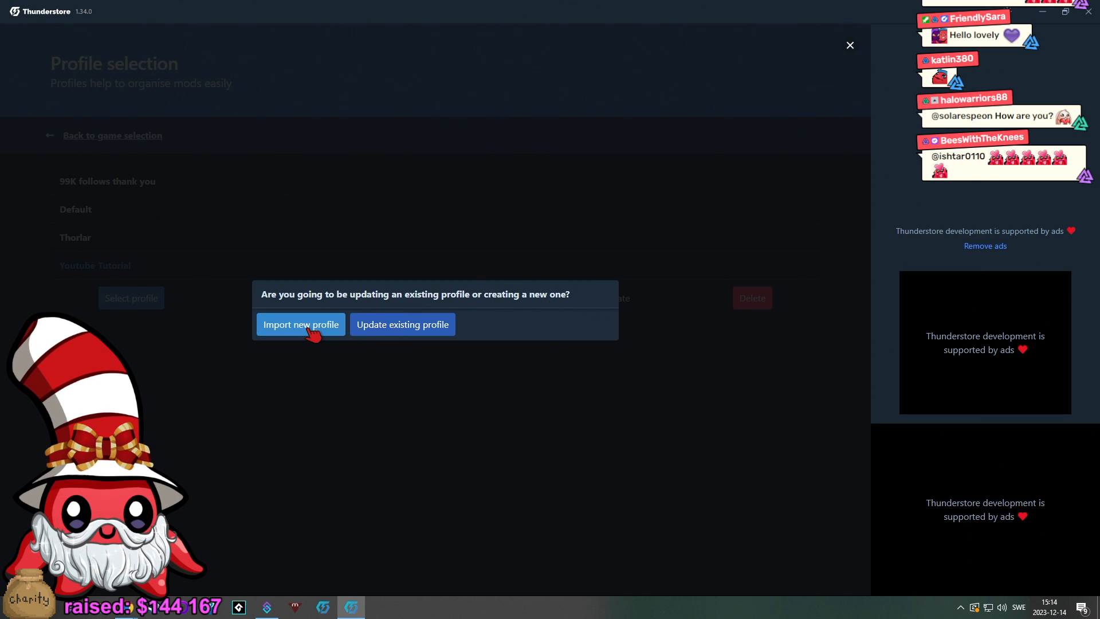
pyautogui.click(300, 325)
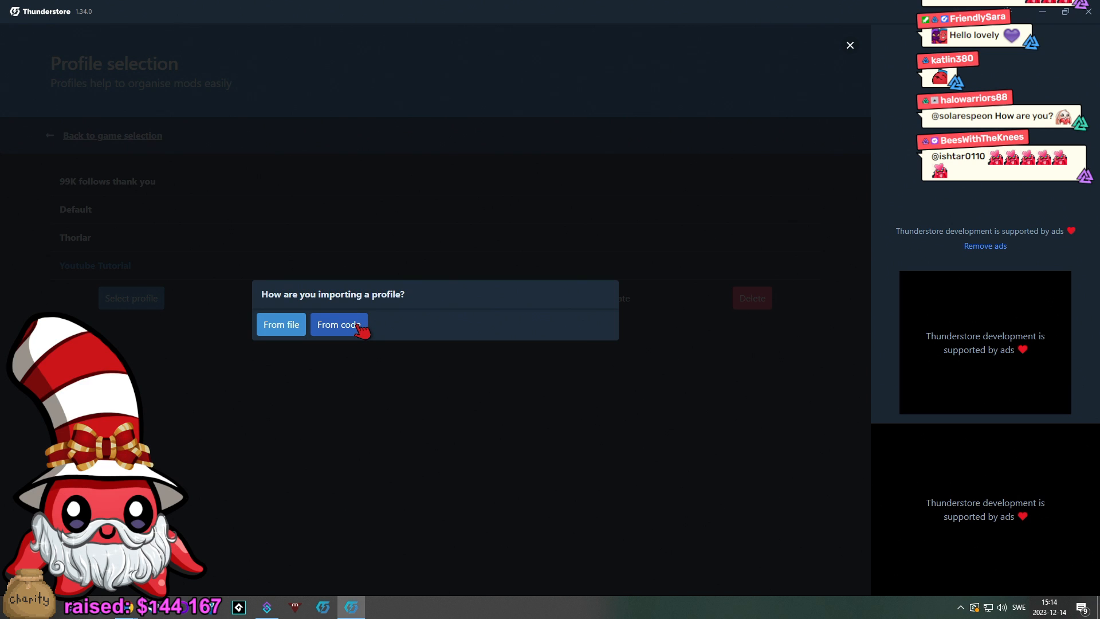
pyautogui.click(337, 324)
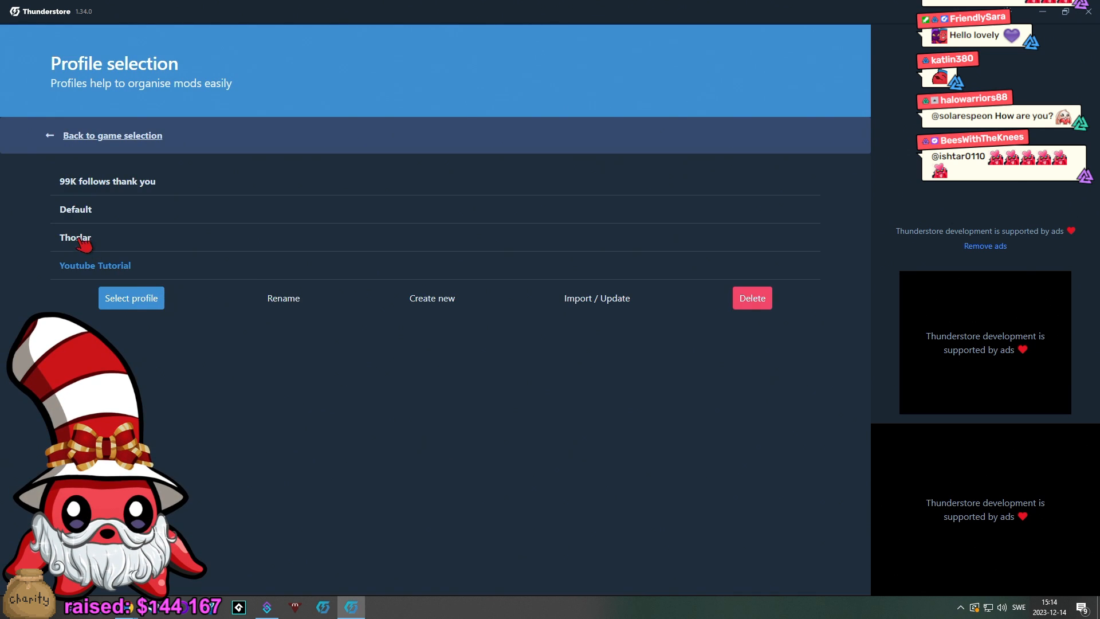
pyautogui.click(131, 298)
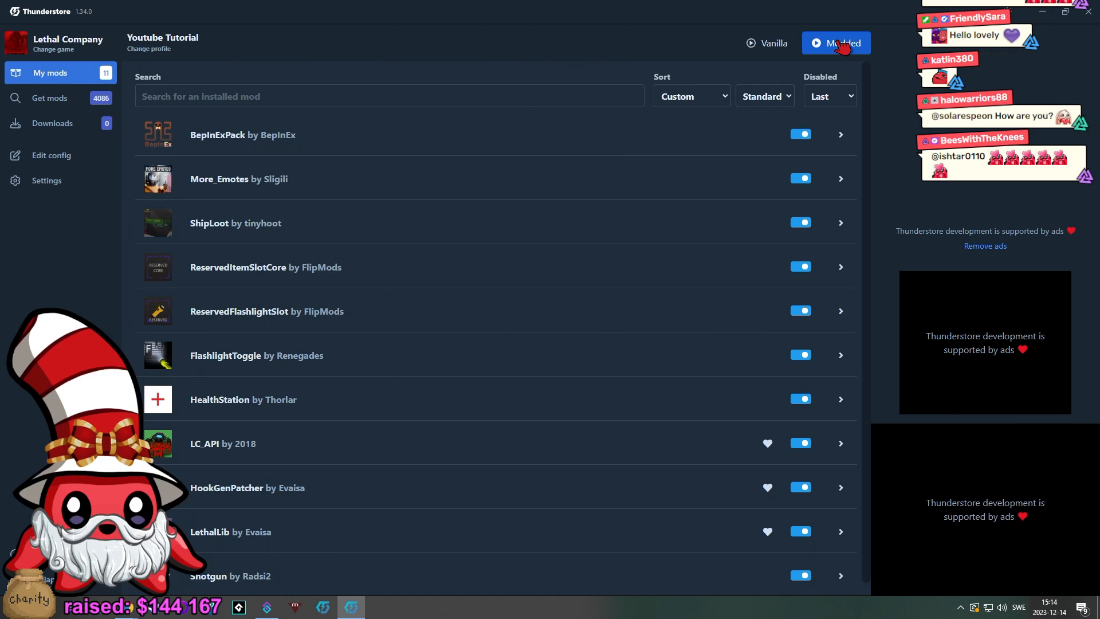
# Step: Launch Lethal Company modded and watch the BepInEx console load plugins
pyautogui.click(837, 43)
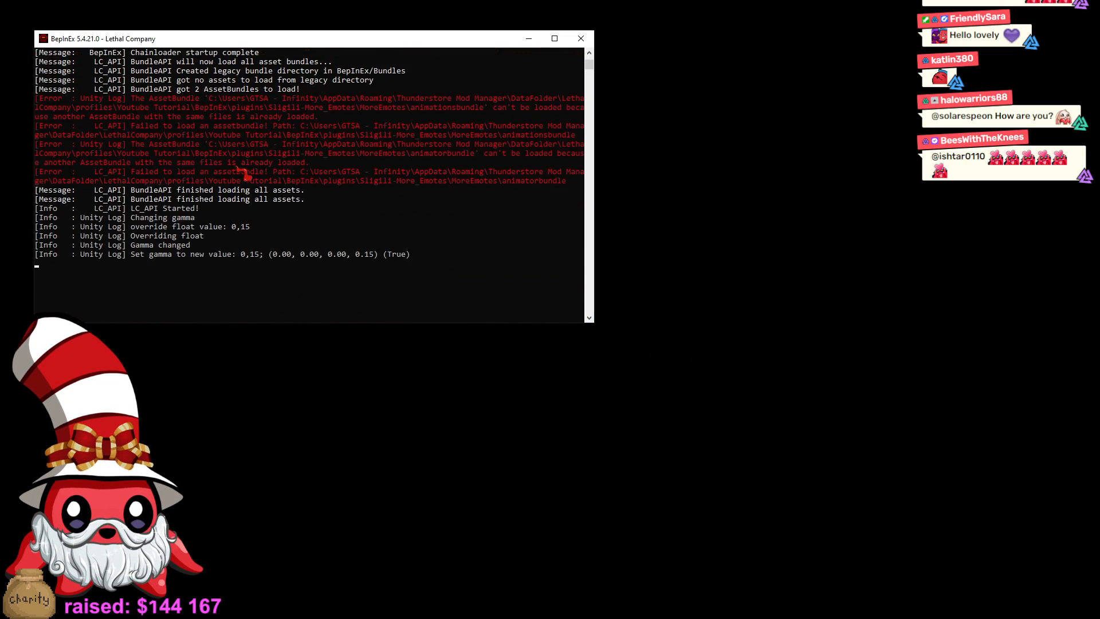
pyautogui.scroll(-3)
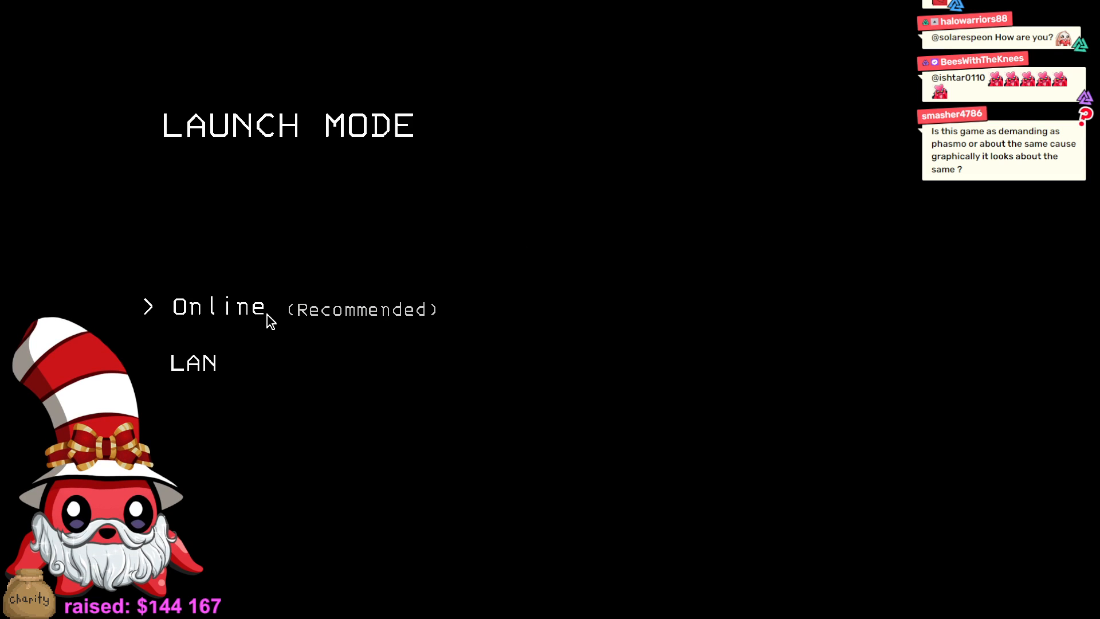
# Step: Host an online friends-only game on save File 3, past the Version 45 notice
pyautogui.click(218, 307)
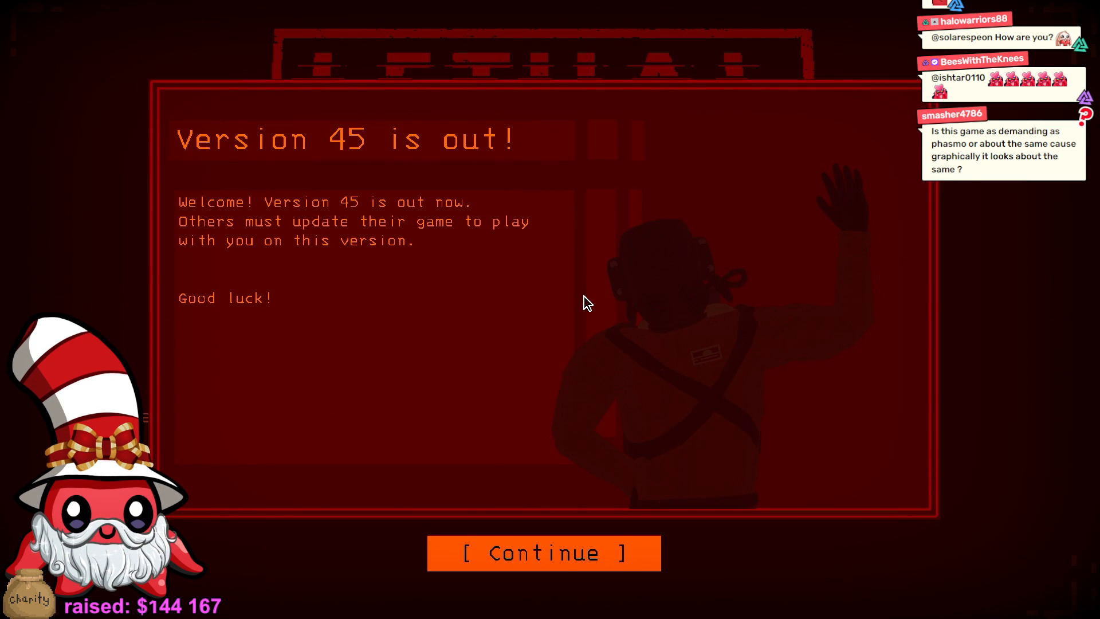
pyautogui.click(543, 552)
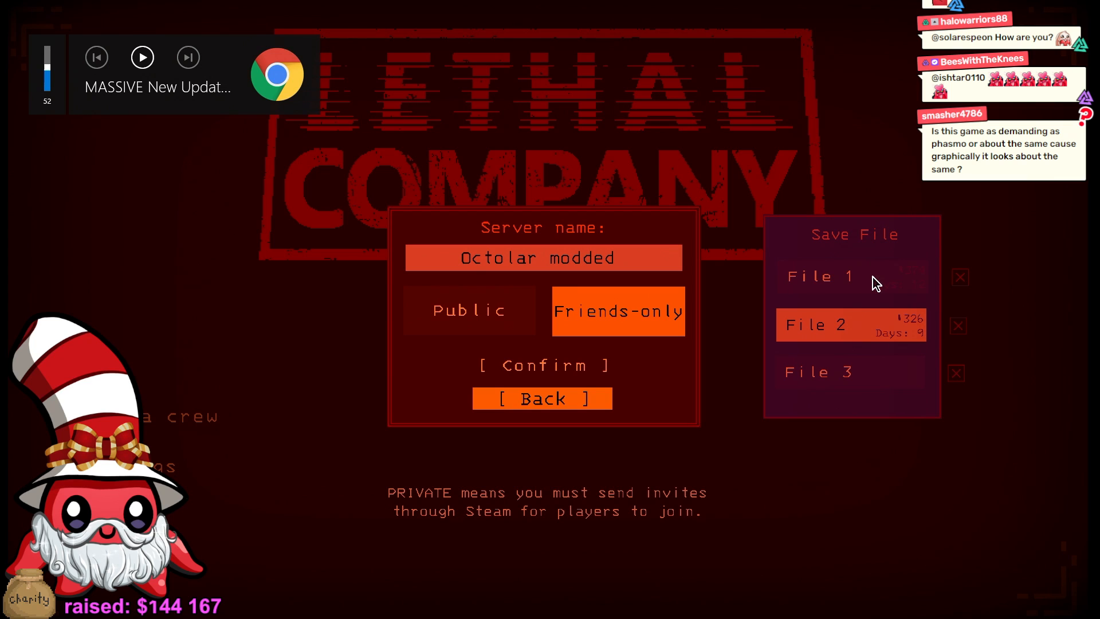
pyautogui.click(850, 372)
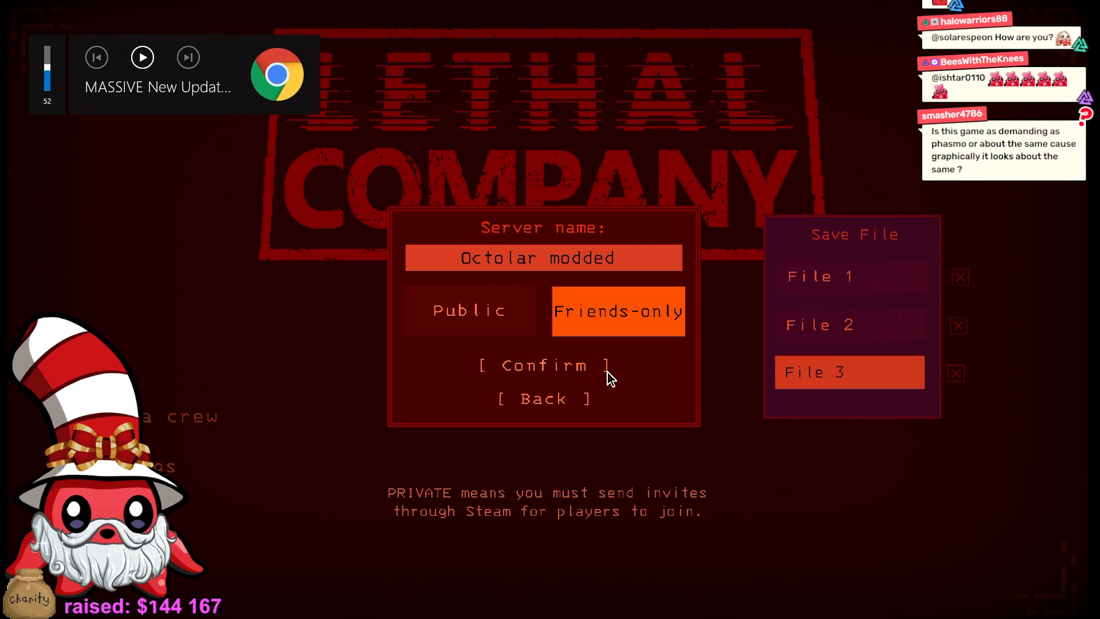
pyautogui.click(542, 365)
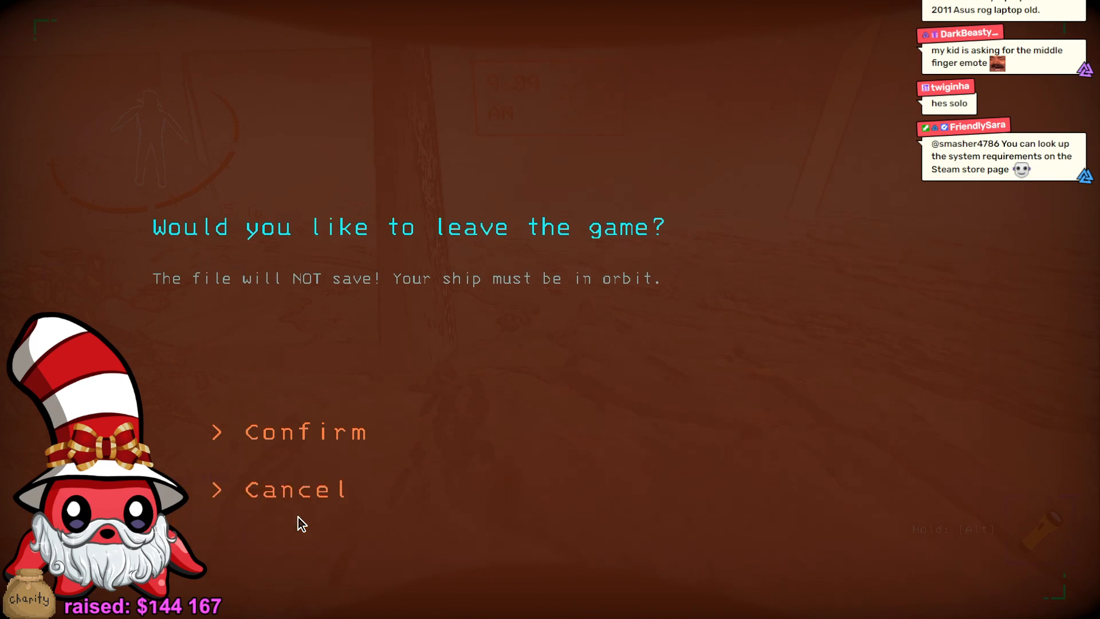
# Step: Confirm leaving the Lethal Company game
pyautogui.click(305, 432)
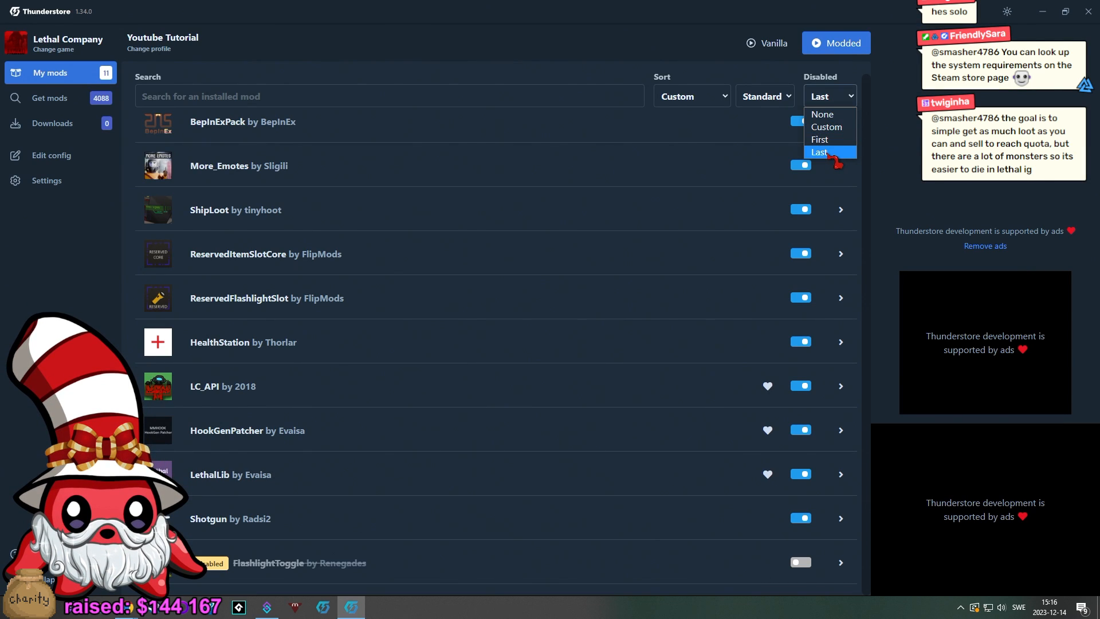
pyautogui.moveTo(823, 114)
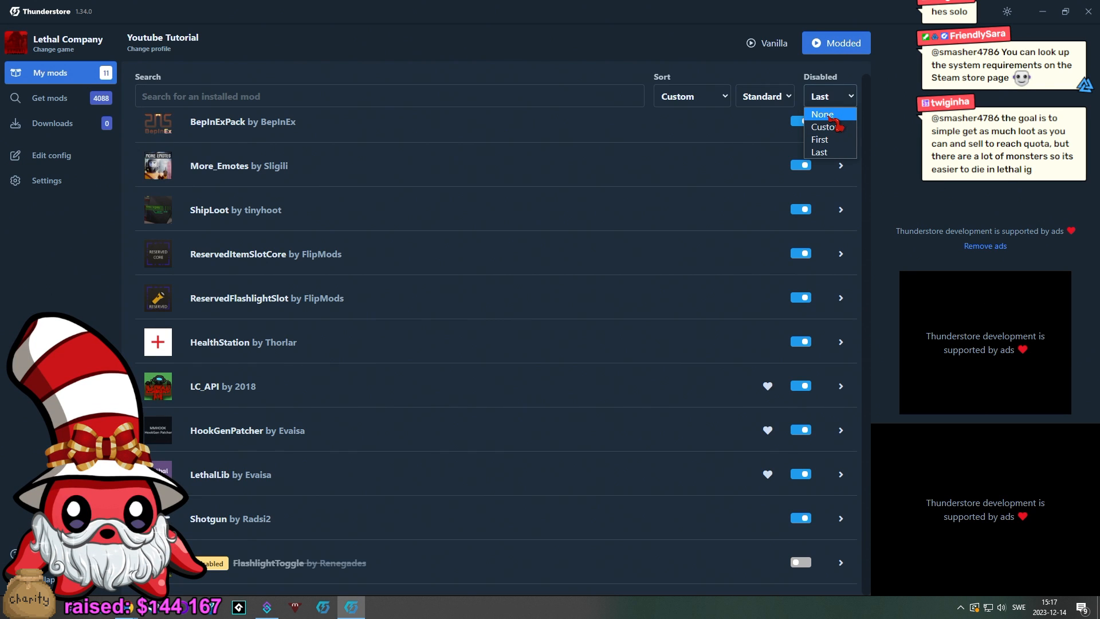
# Step: Open BepInEx/config/MoreEmotes.cfg in the config editor and scroll its settings
pyautogui.click(50, 155)
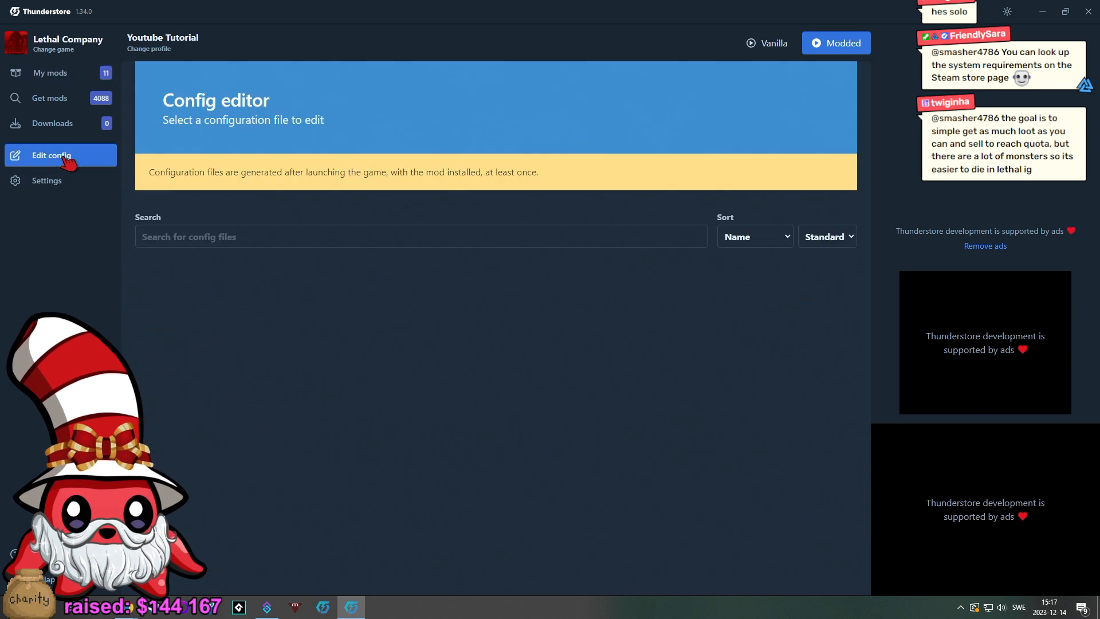
pyautogui.click(49, 155)
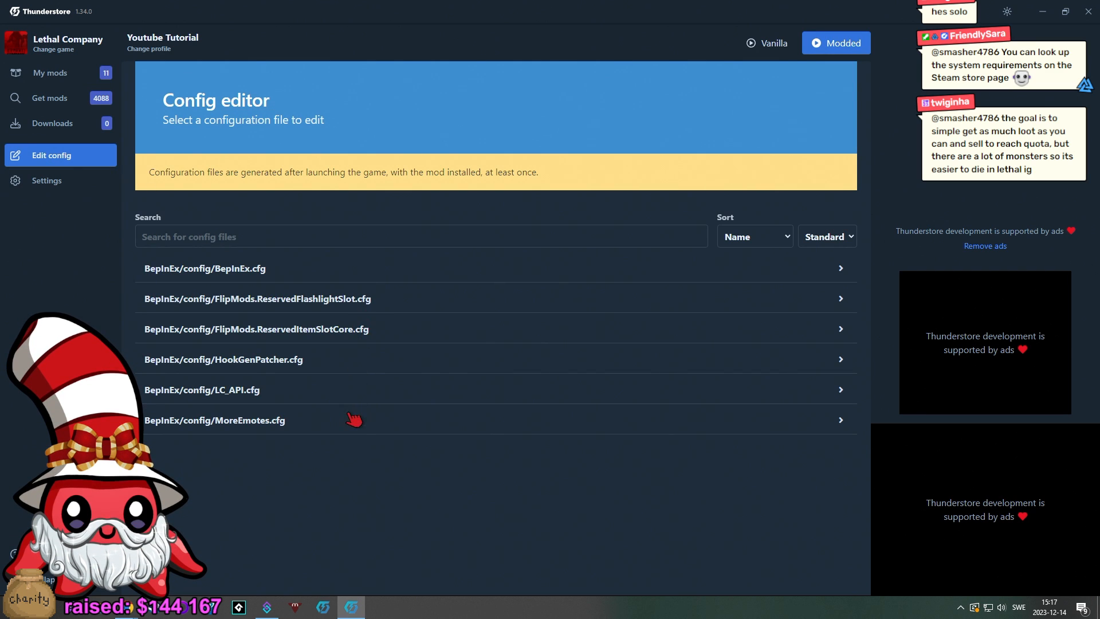
pyautogui.click(214, 419)
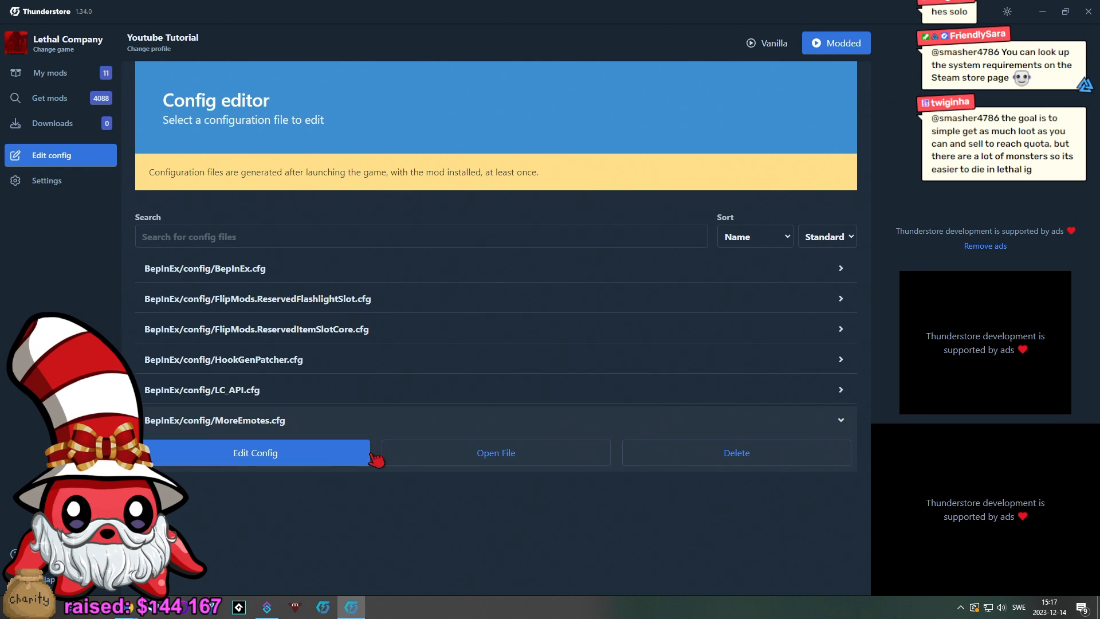
pyautogui.click(256, 453)
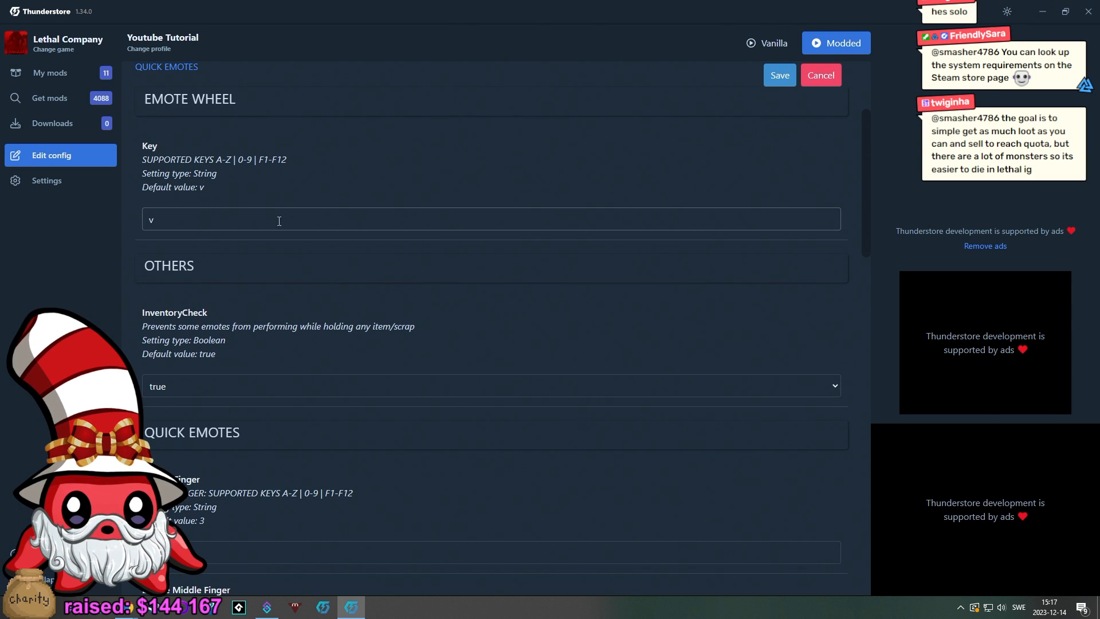
pyautogui.scroll(-3)
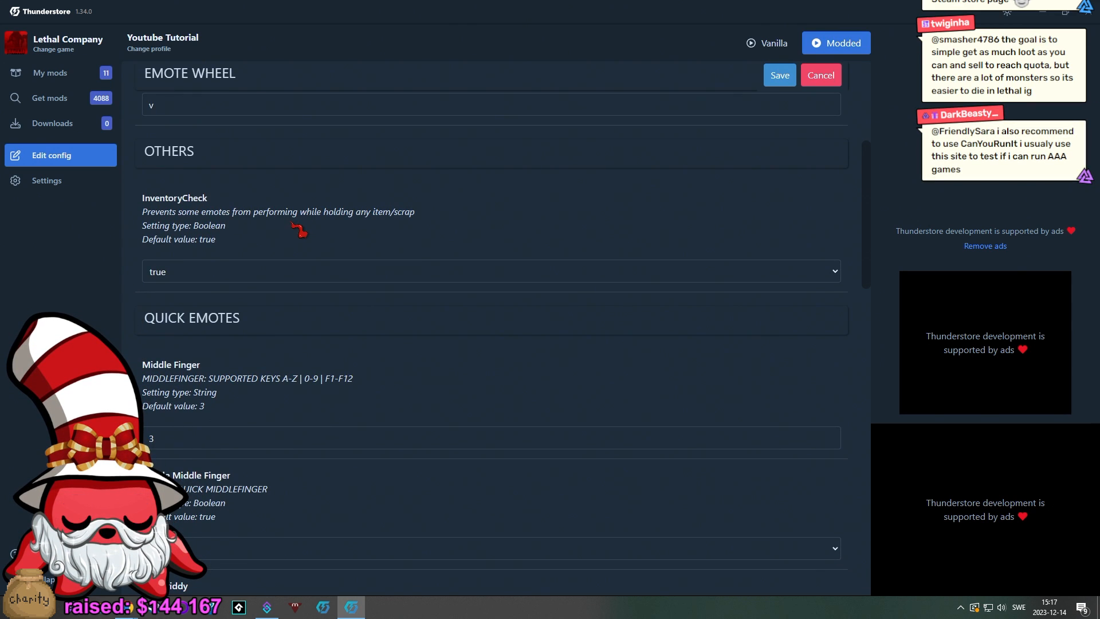